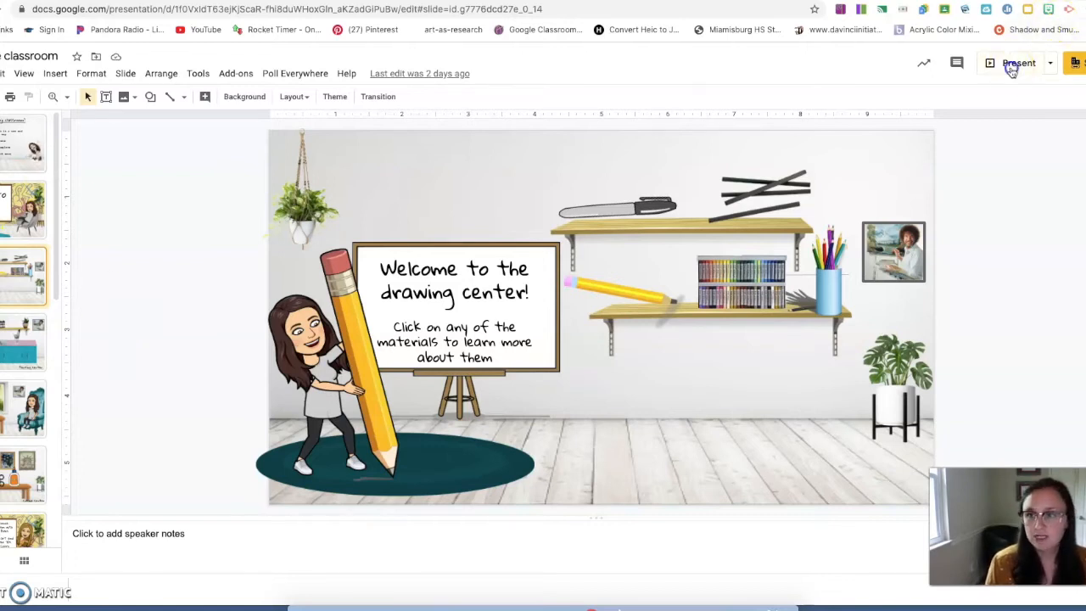
Present the drawing center slide full screen
left_click(1017, 63)
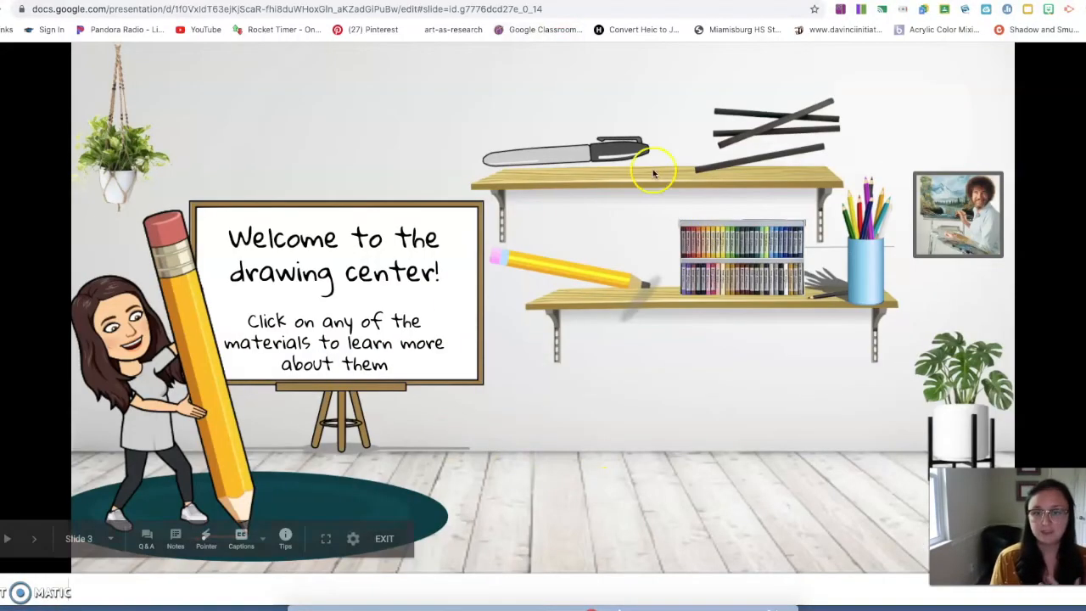
mouse_move(658, 303)
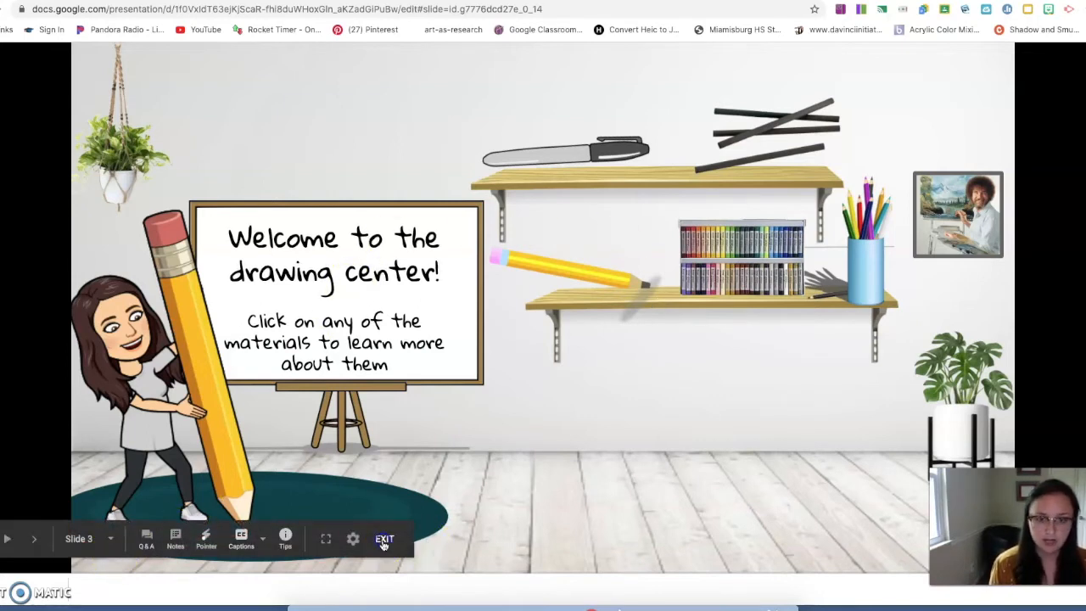
Exit the full-screen slideshow
left_click(384, 539)
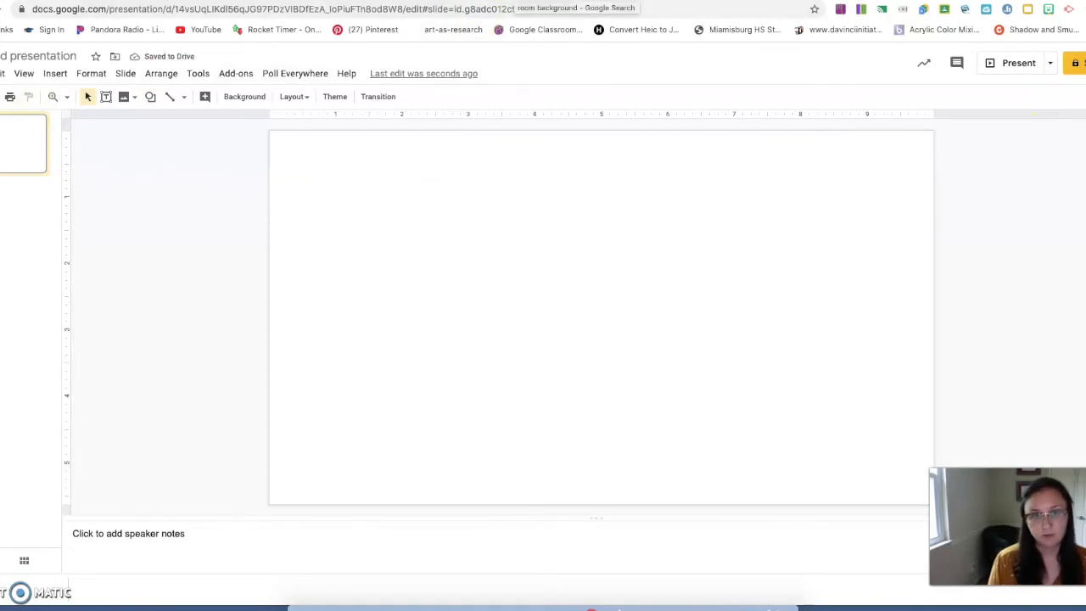
Browse Google Images results for room backgrounds, previewing the white studio room
left_click(577, 8)
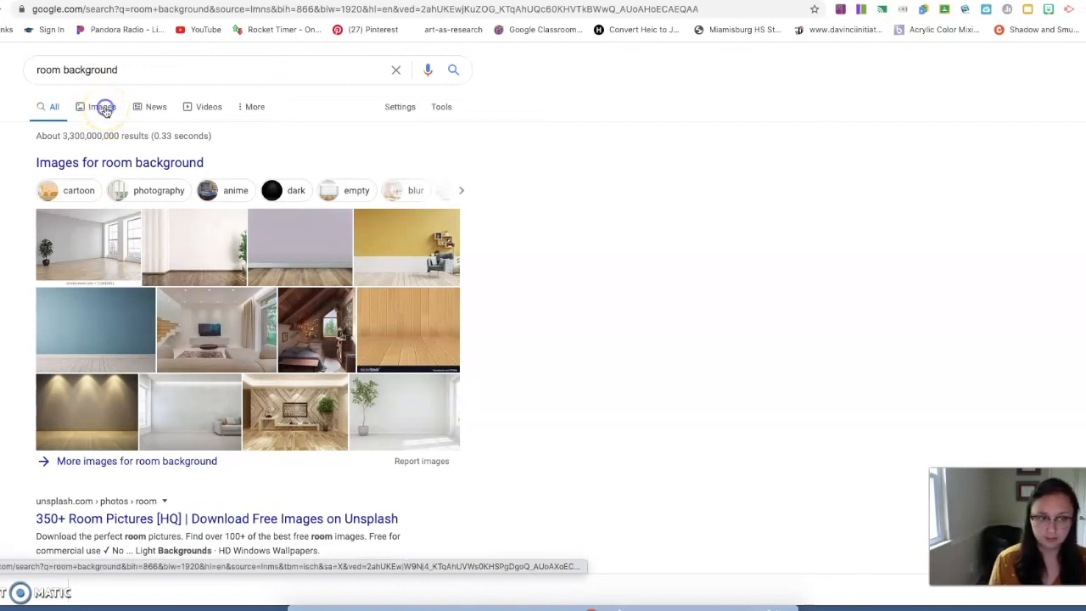
left_click(102, 106)
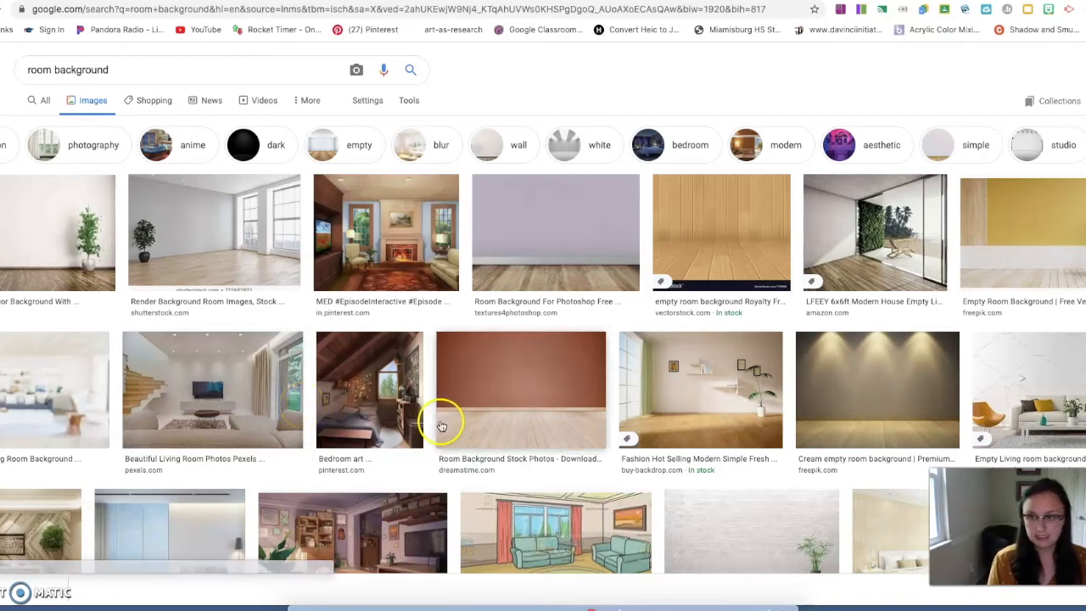
scroll("down", 3)
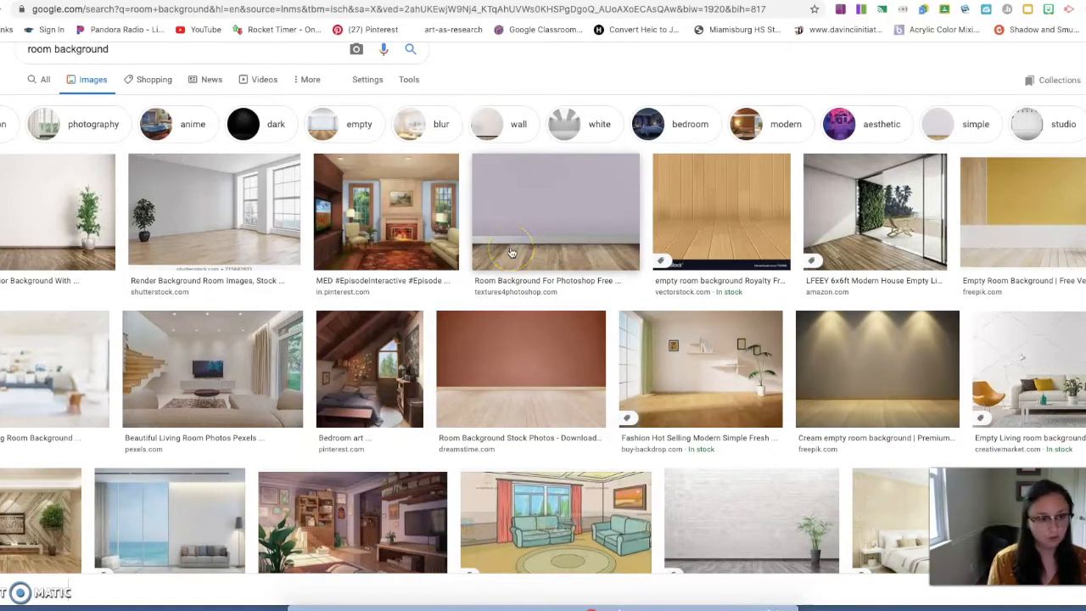
mouse_move(469, 480)
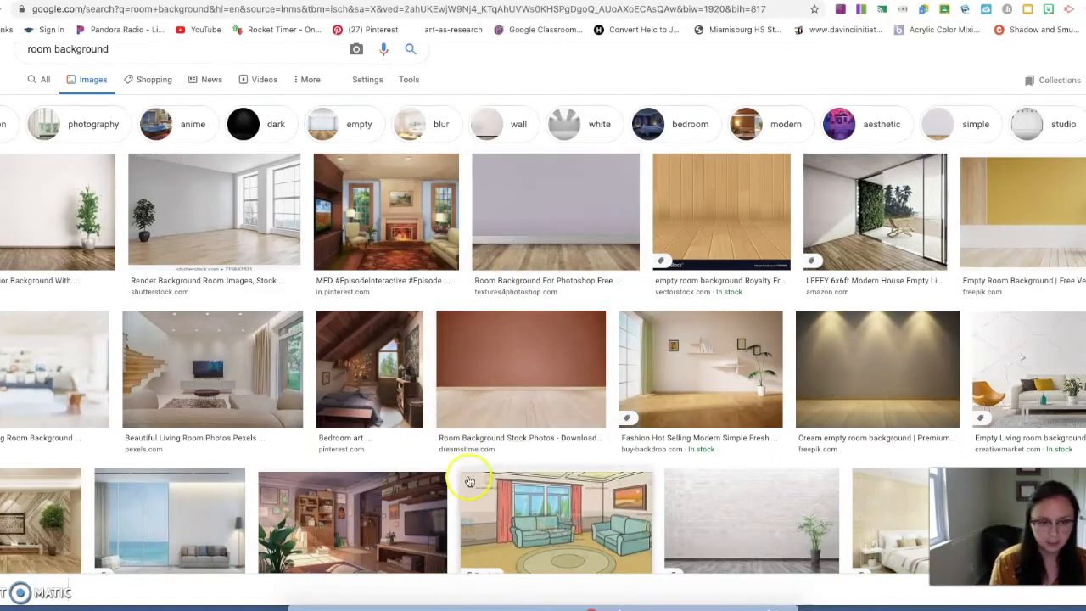
scroll("down", 3)
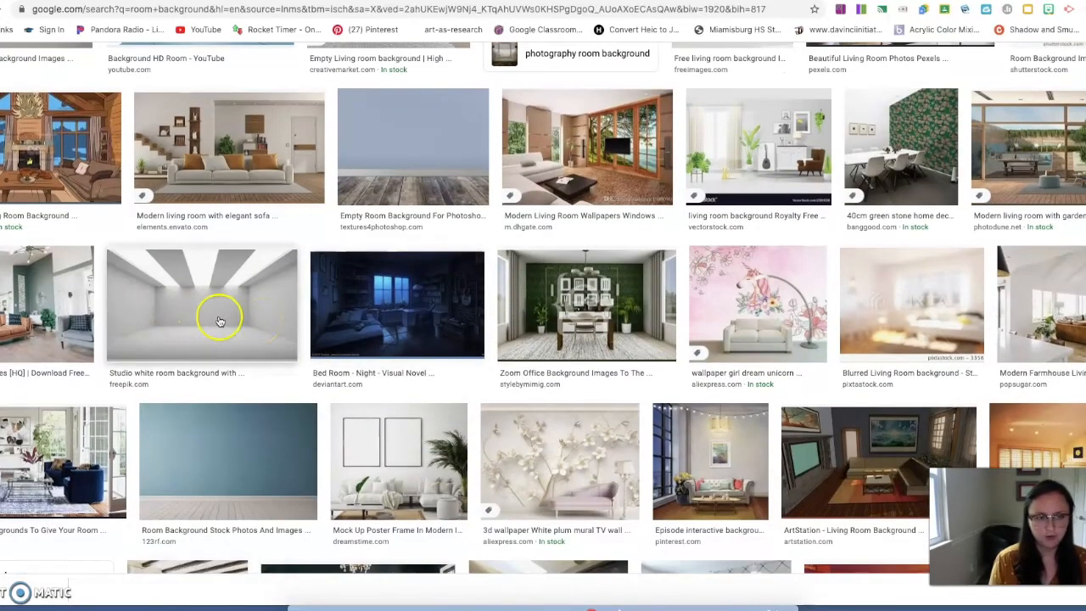
left_click(202, 303)
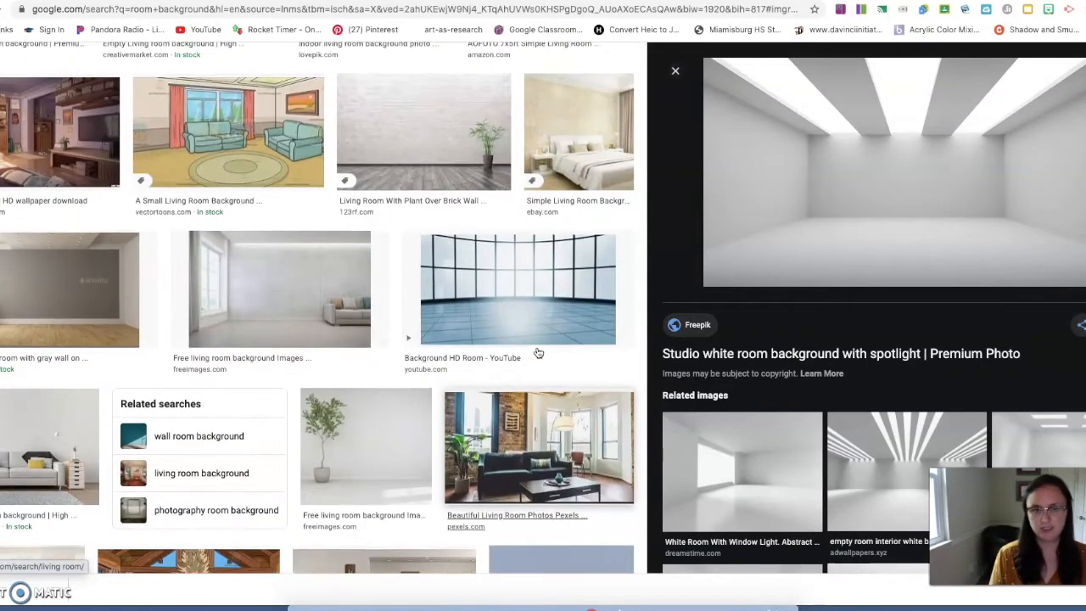
scroll("down", 3)
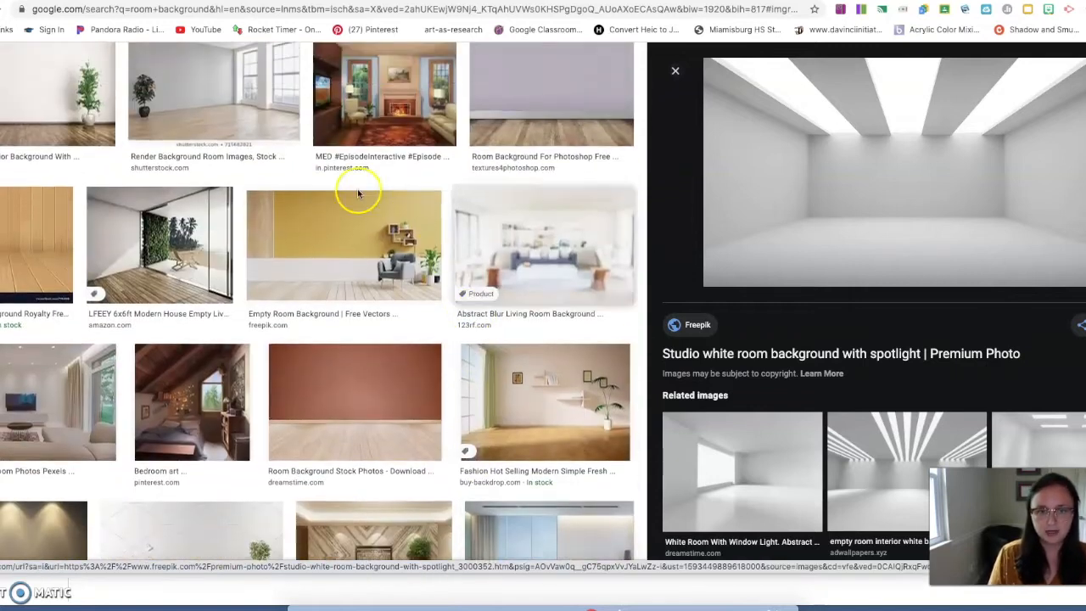
Save the grey wall with wooden floor image as room.png
left_click(550, 94)
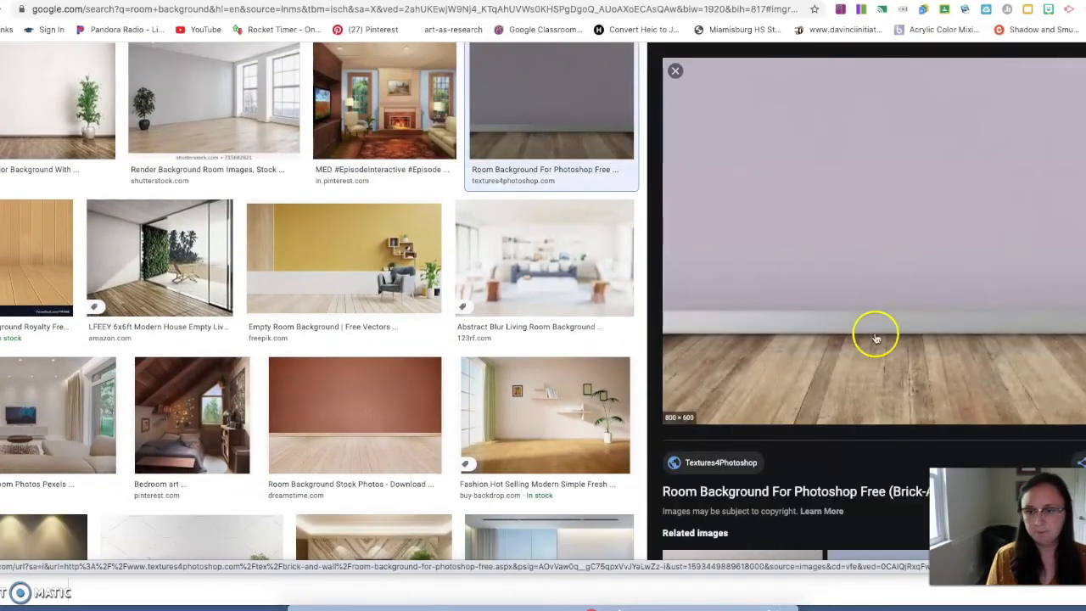
right_click(874, 335)
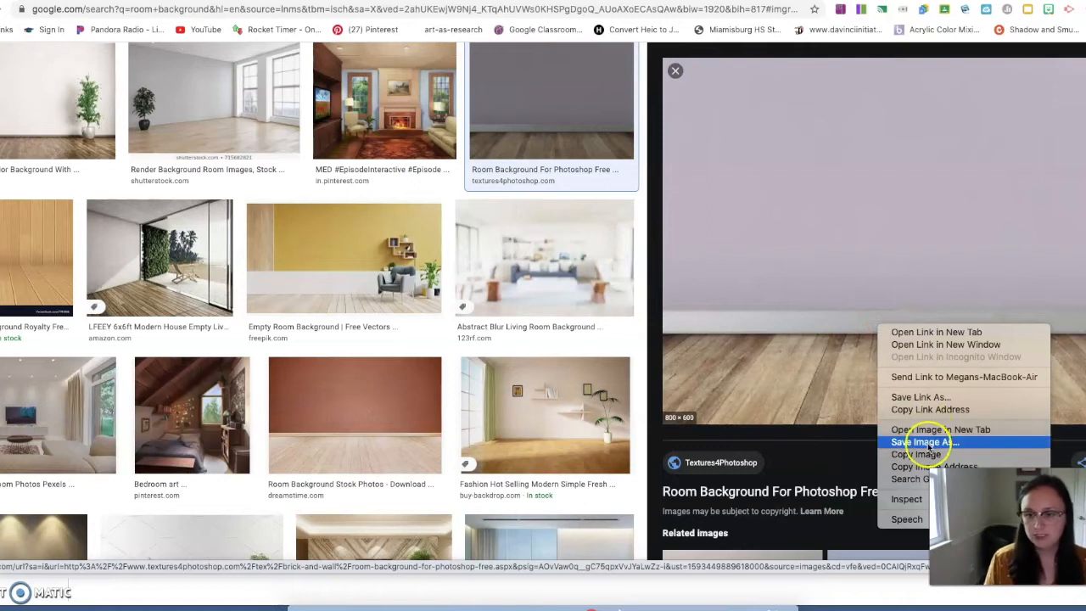
left_click(923, 441)
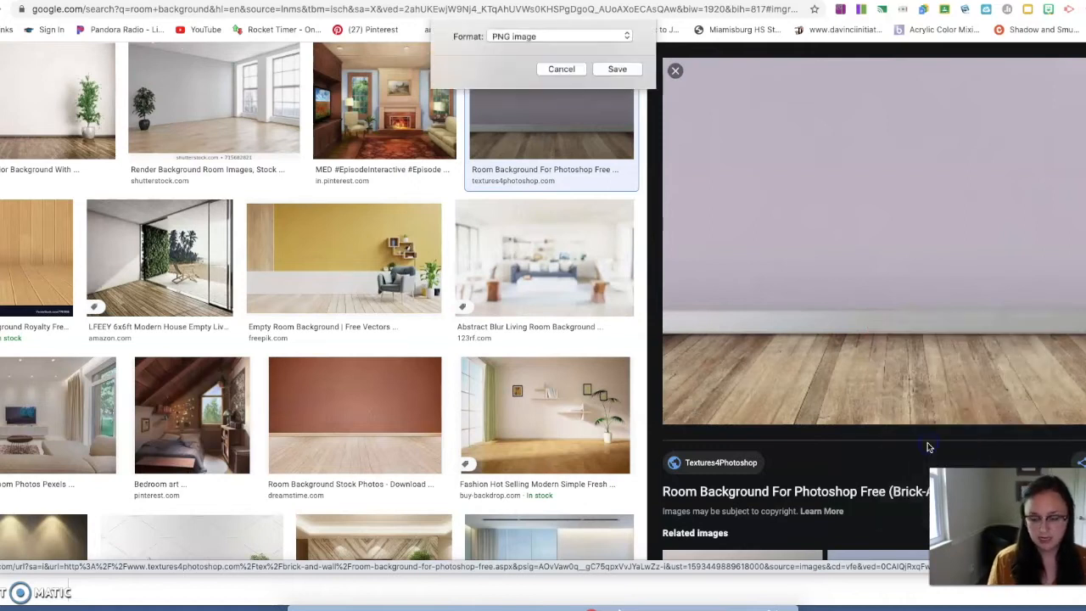
left_click(616, 69)
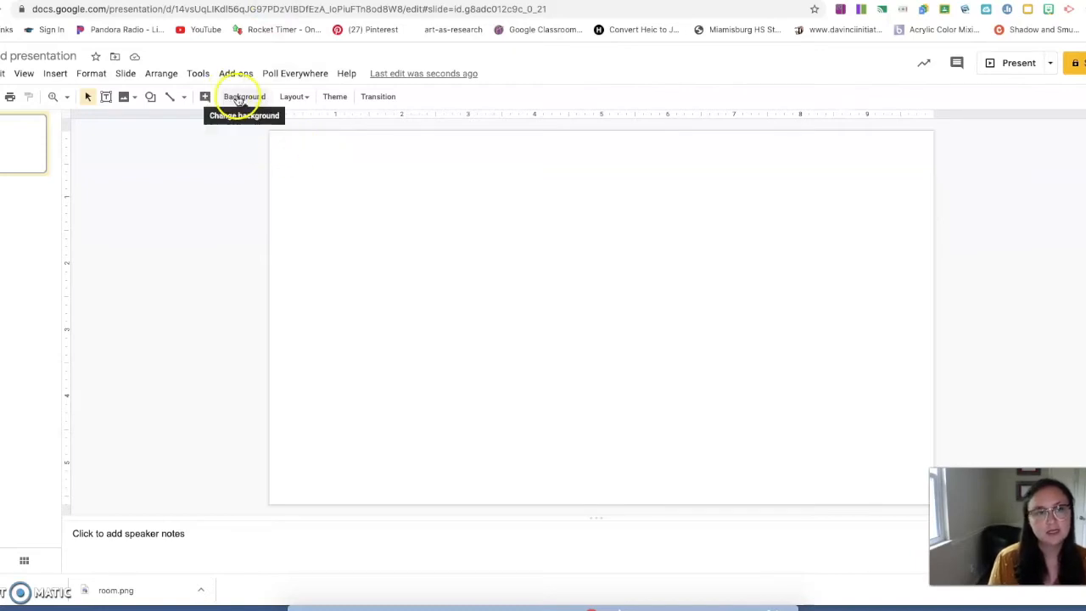
Set room.png as the slide background and add it to the theme
left_click(244, 96)
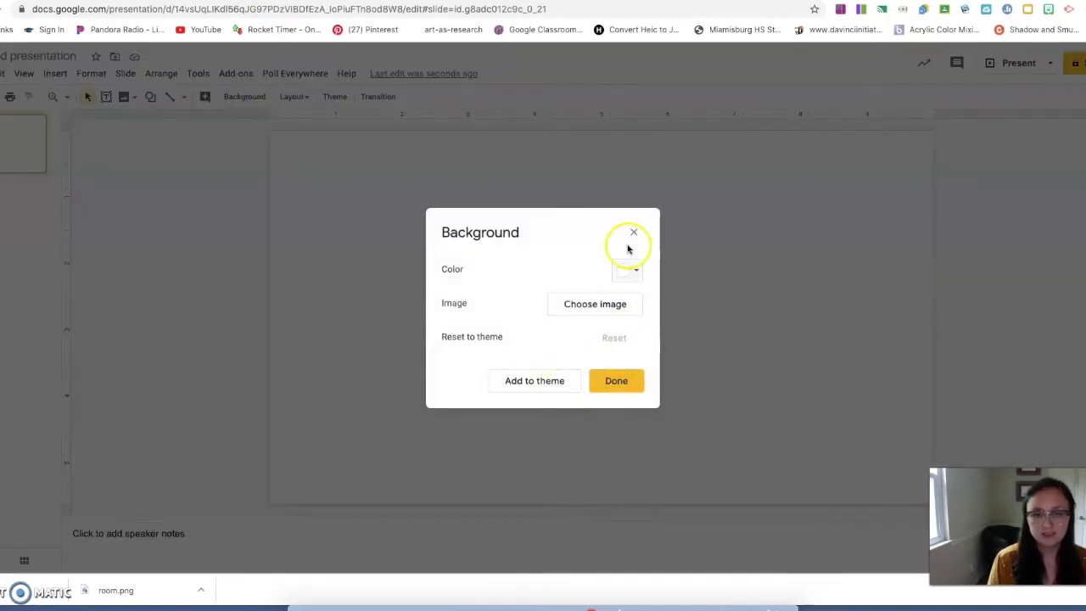
left_click(633, 232)
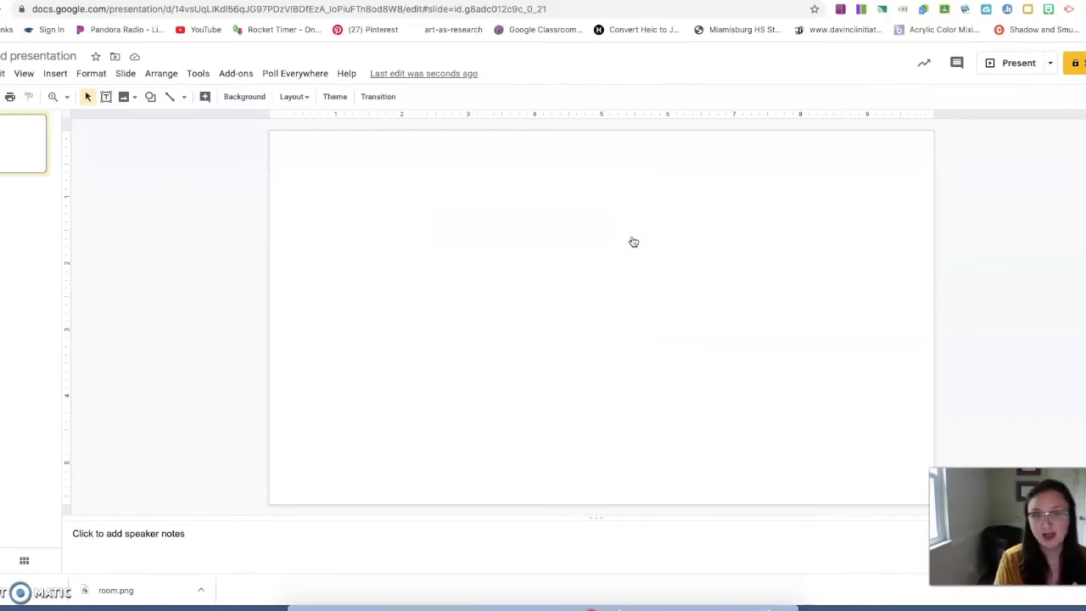
mouse_move(255, 150)
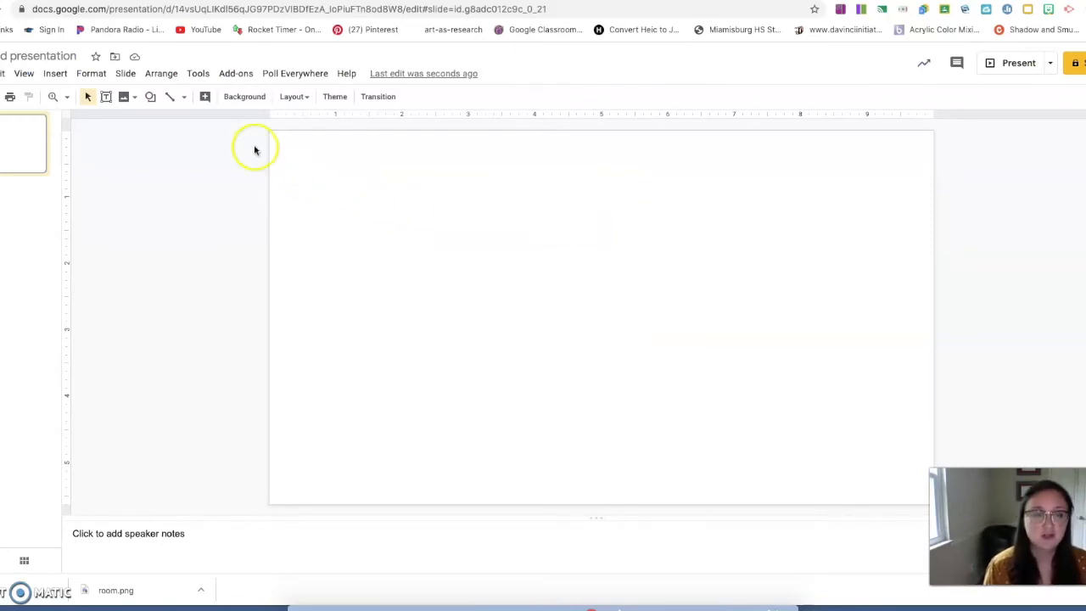
mouse_move(244, 95)
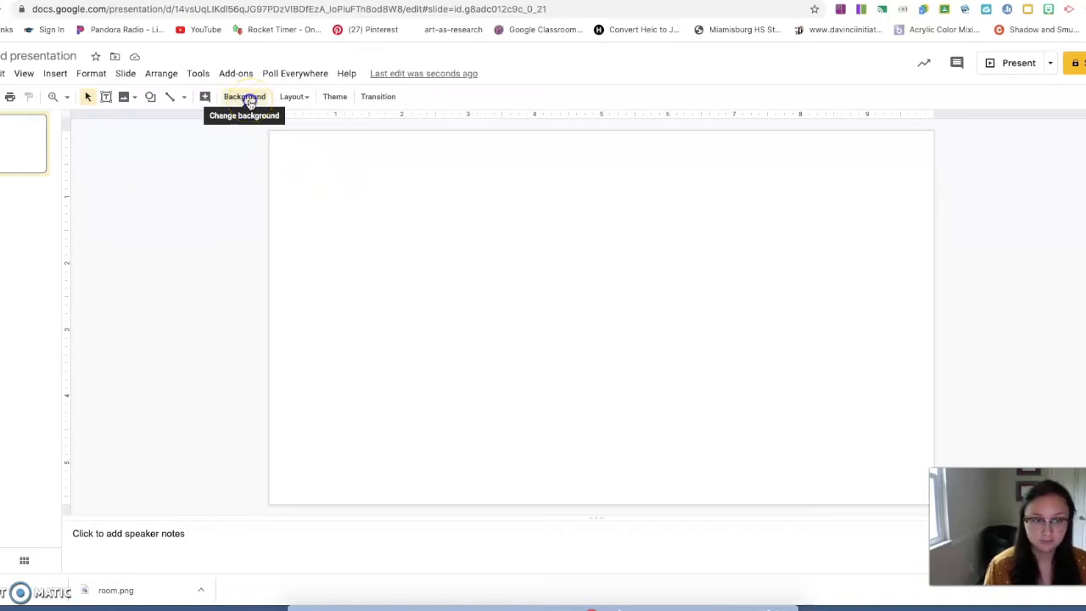
left_click(244, 96)
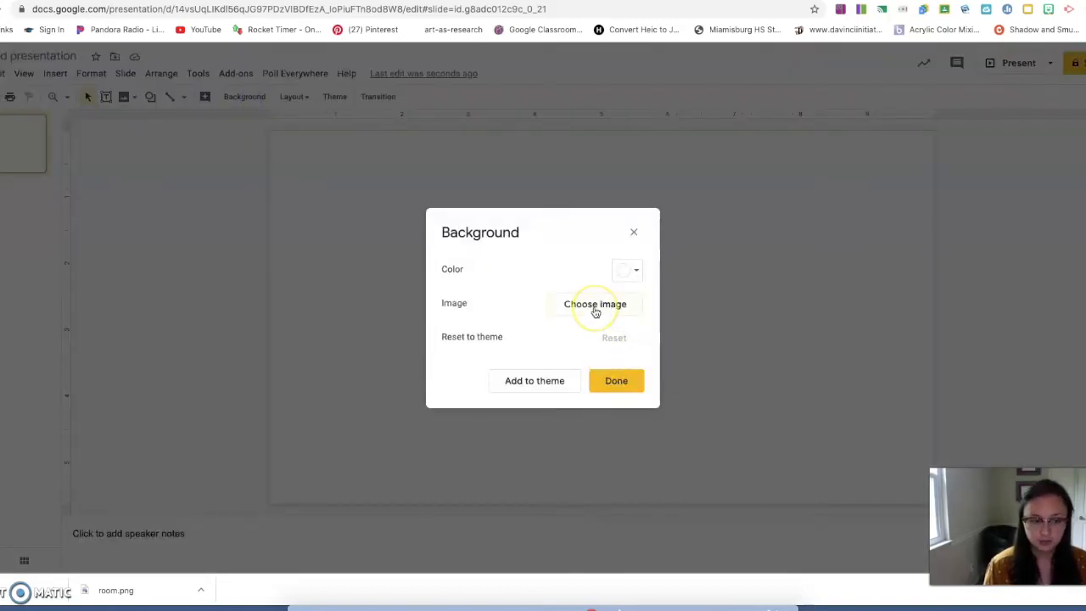
left_click(594, 304)
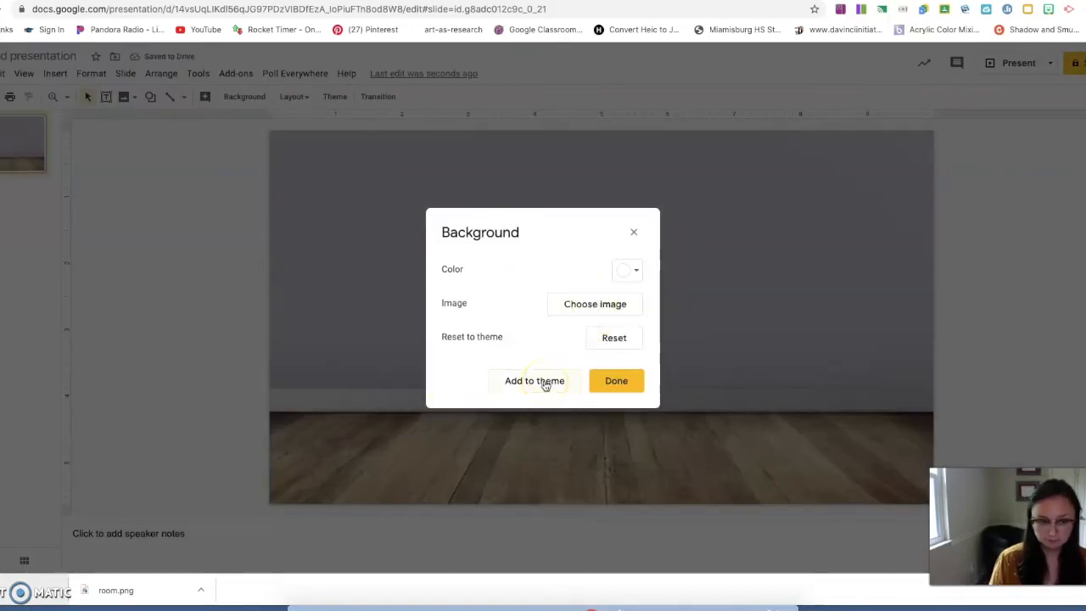
left_click(535, 380)
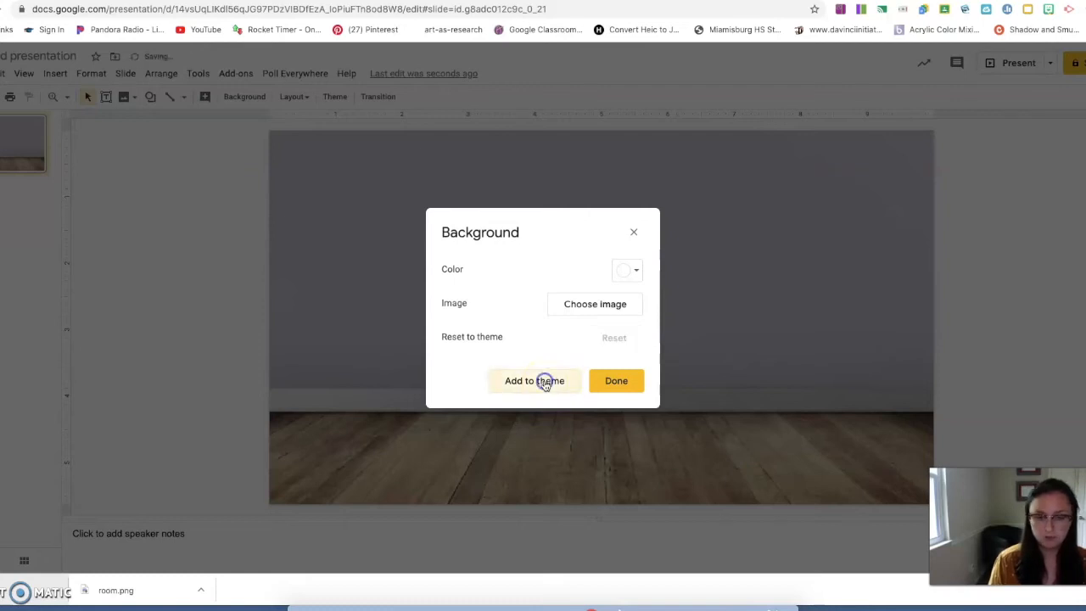
left_click(616, 380)
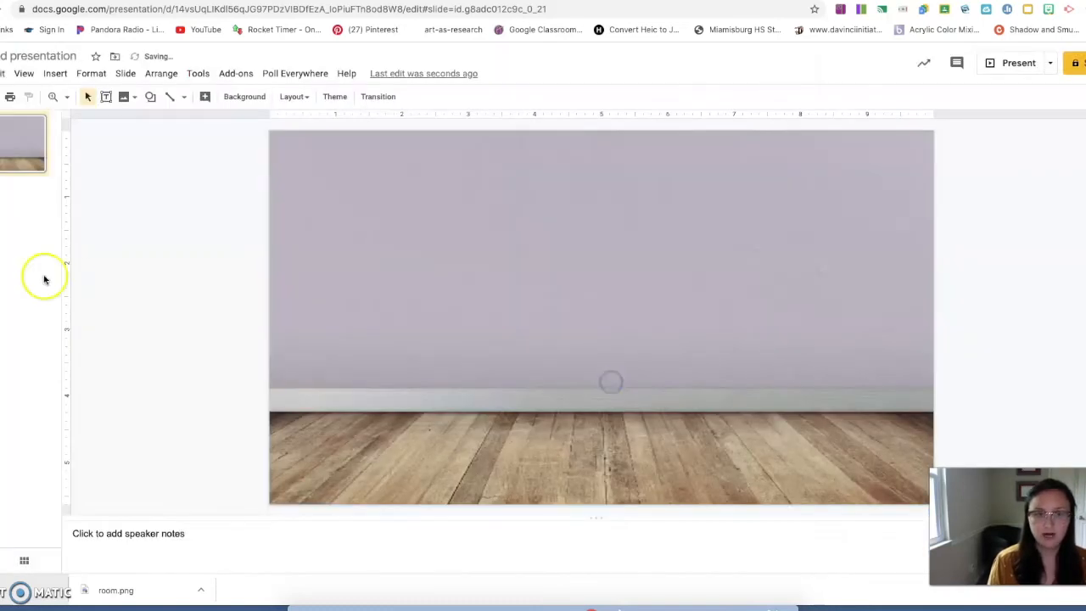
left_click(24, 210)
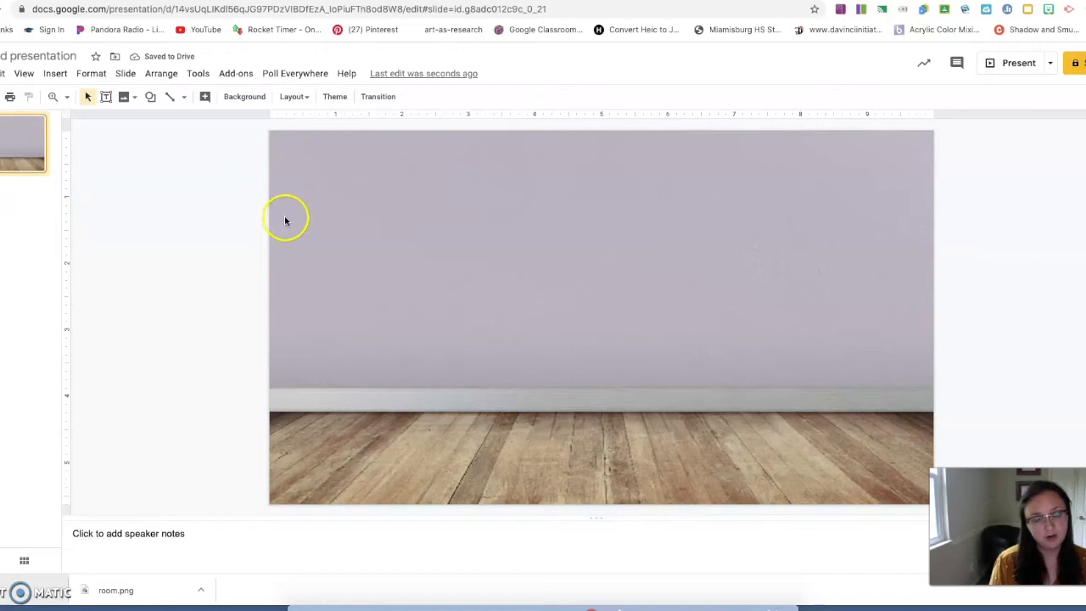
mouse_move(65, 84)
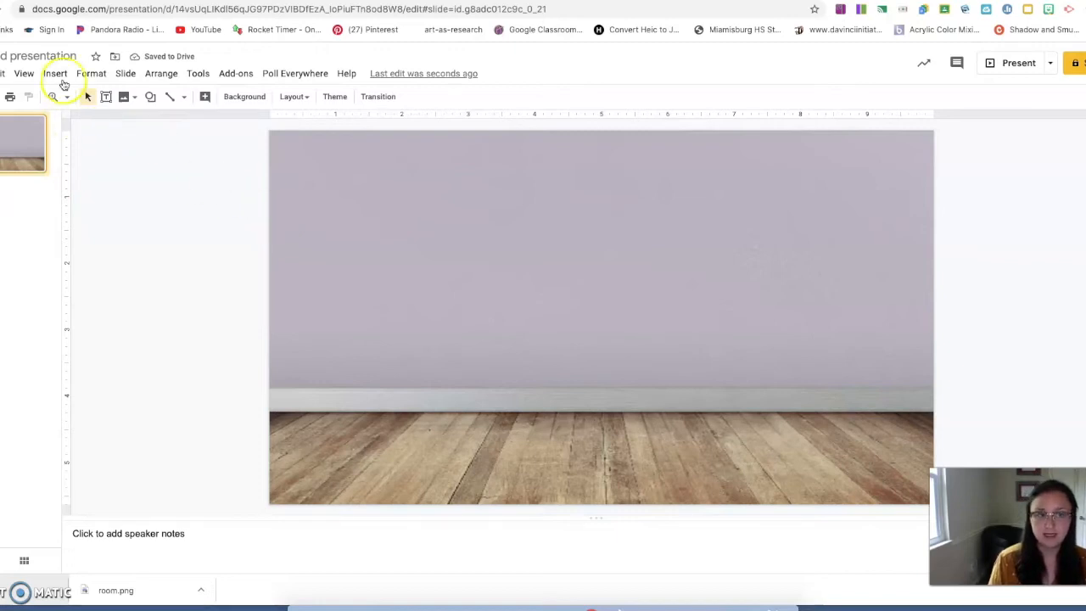
Search web images for 'chair' and insert the navy tufted armchair
left_click(55, 73)
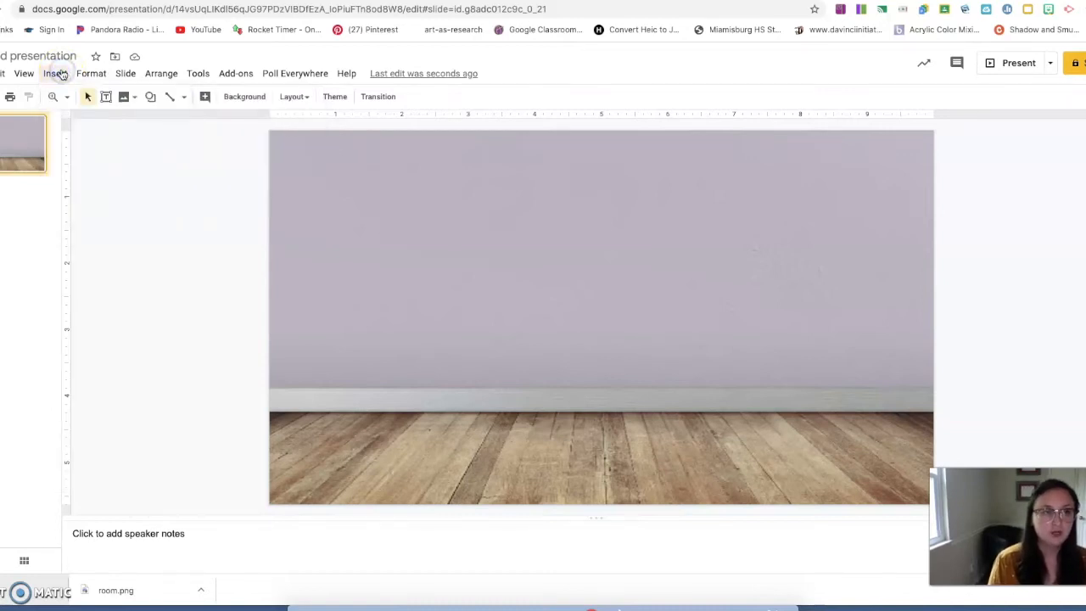
left_click(54, 73)
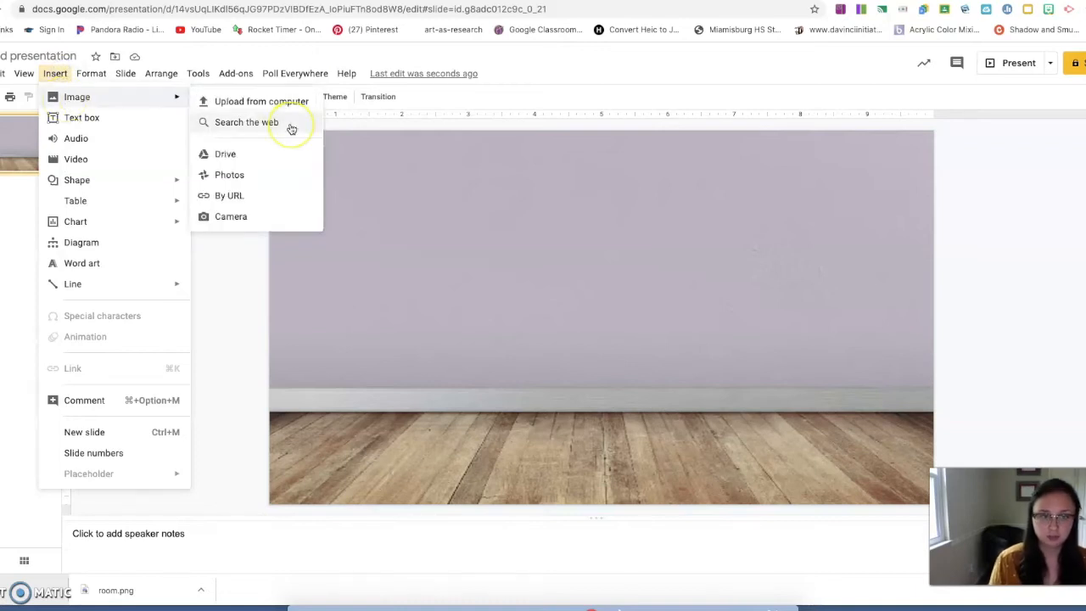
left_click(246, 122)
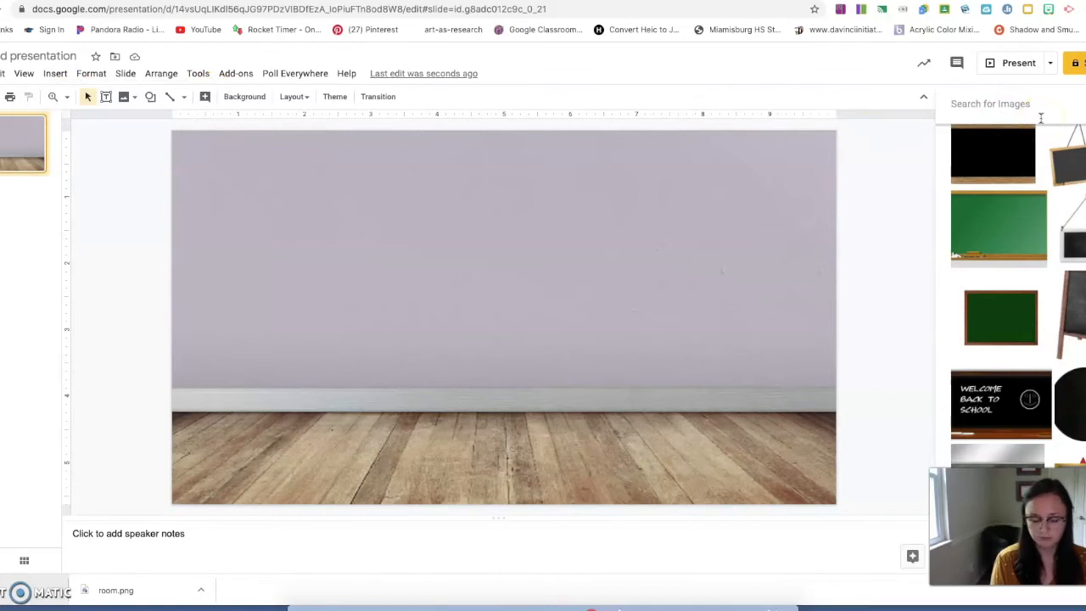
type("chair transparent backgroun")
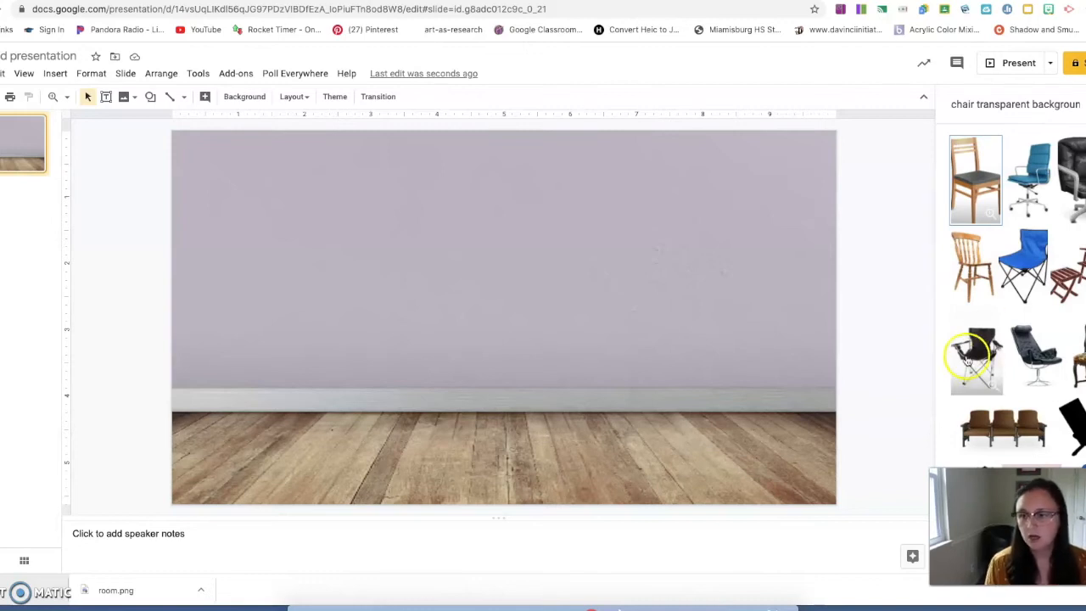
scroll("down", 3)
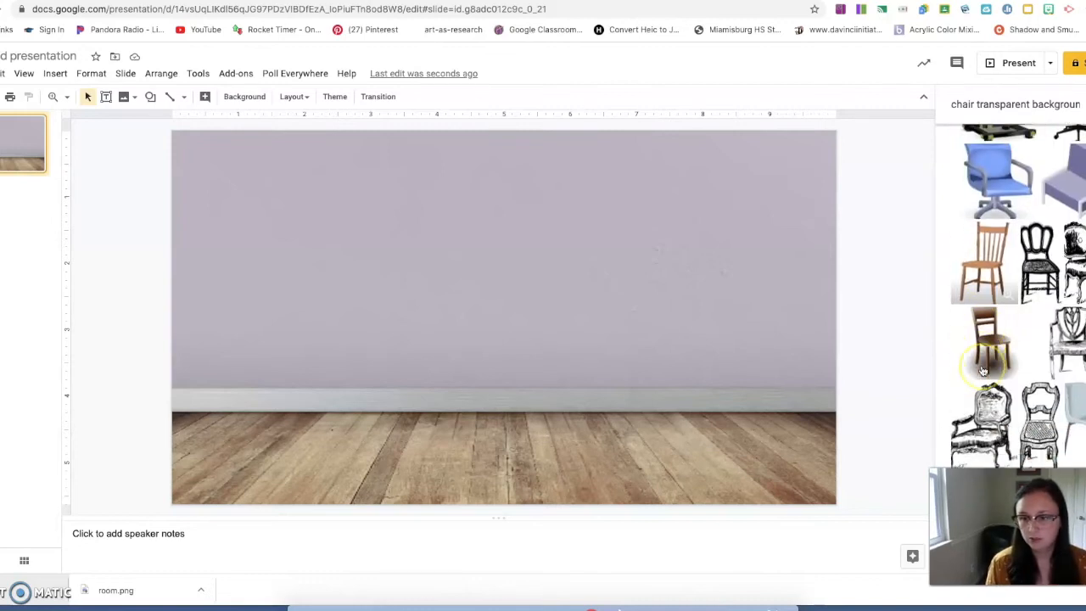
scroll("down", 3)
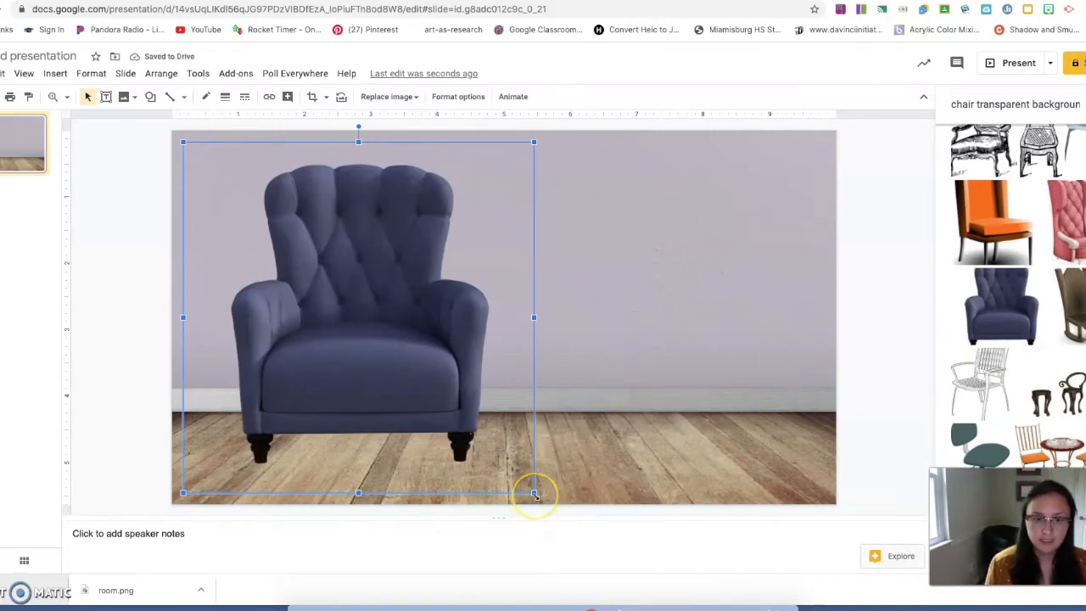
Shrink the navy armchair and move it onto the floor at right
left_click_drag(535, 494, 535, 495)
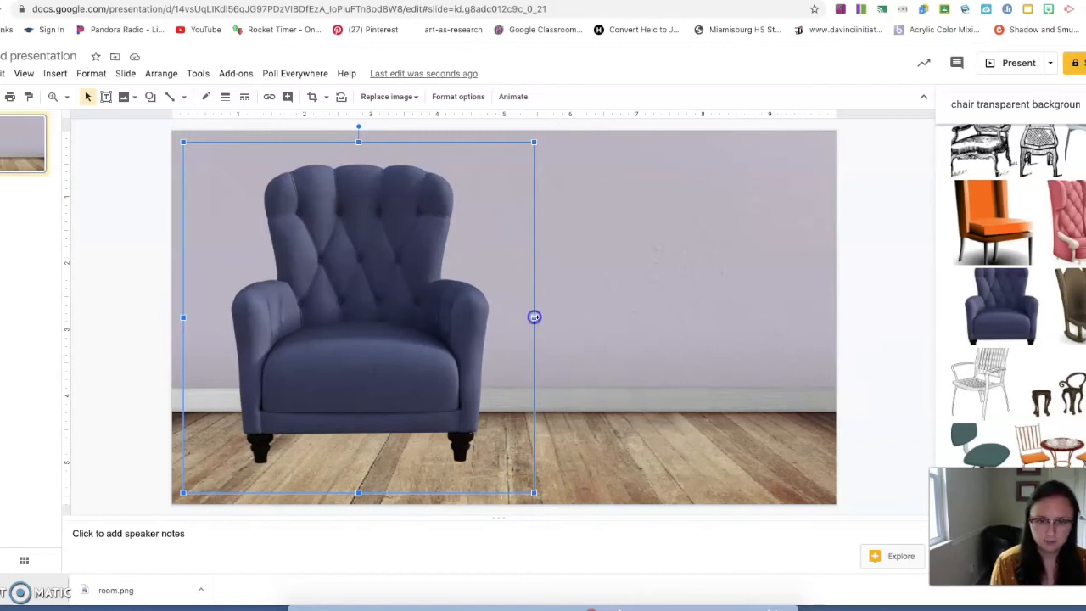
left_click_drag(534, 318, 390, 317)
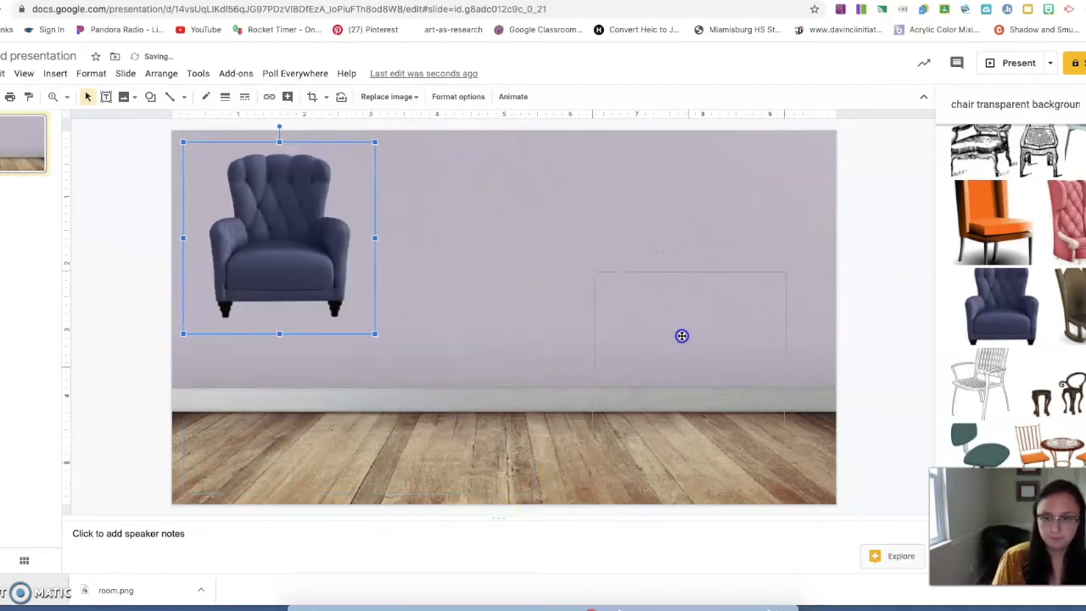
left_click_drag(278, 236, 688, 365)
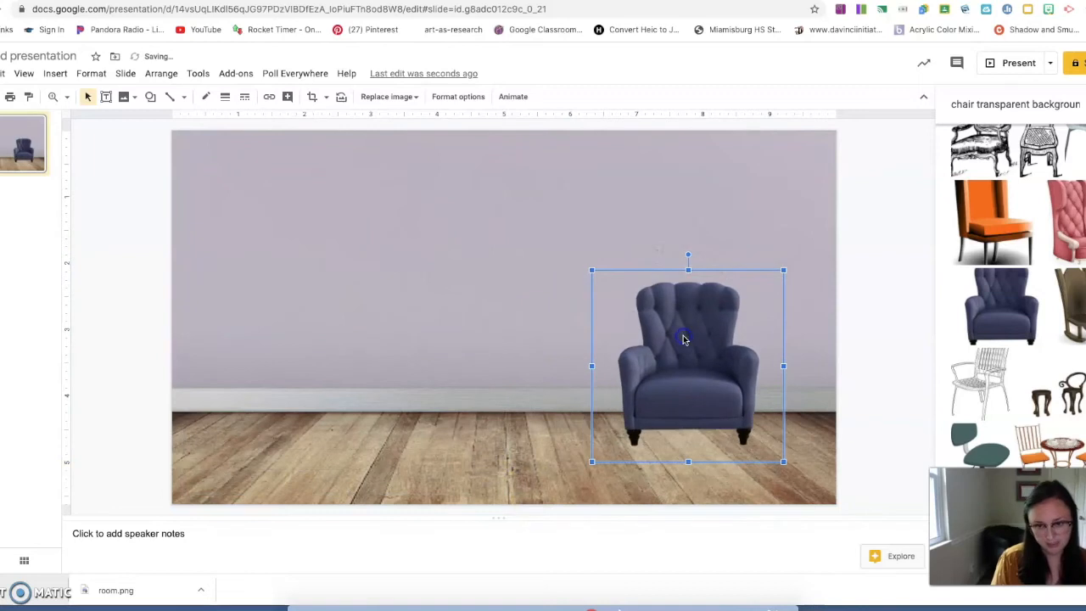
left_click(1015, 103)
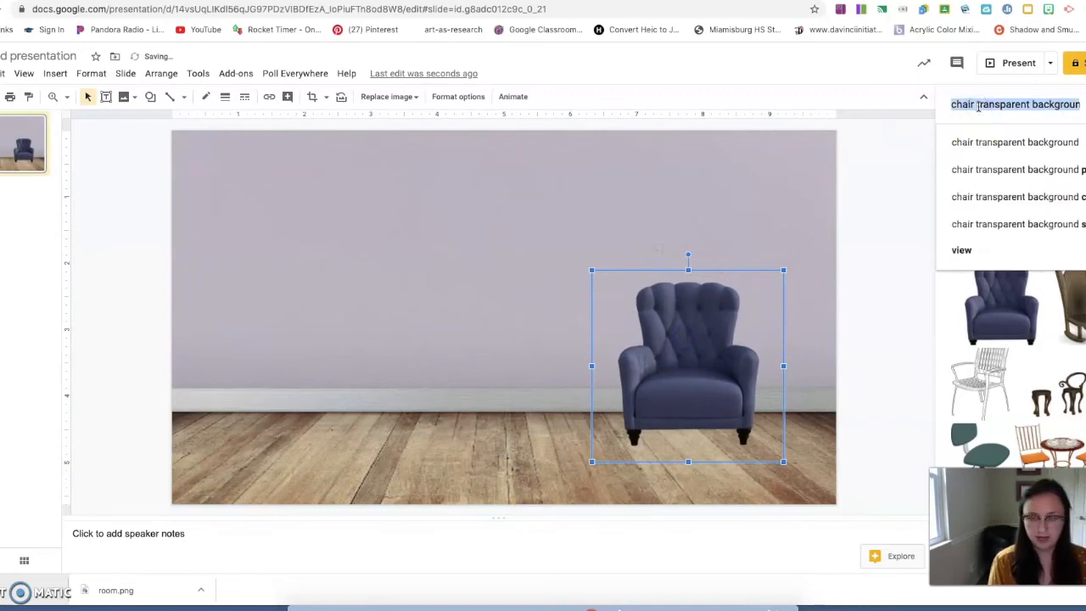
Insert a 'whiteboard' image, place it on the left wall and enlarge it
type("whiteboard")
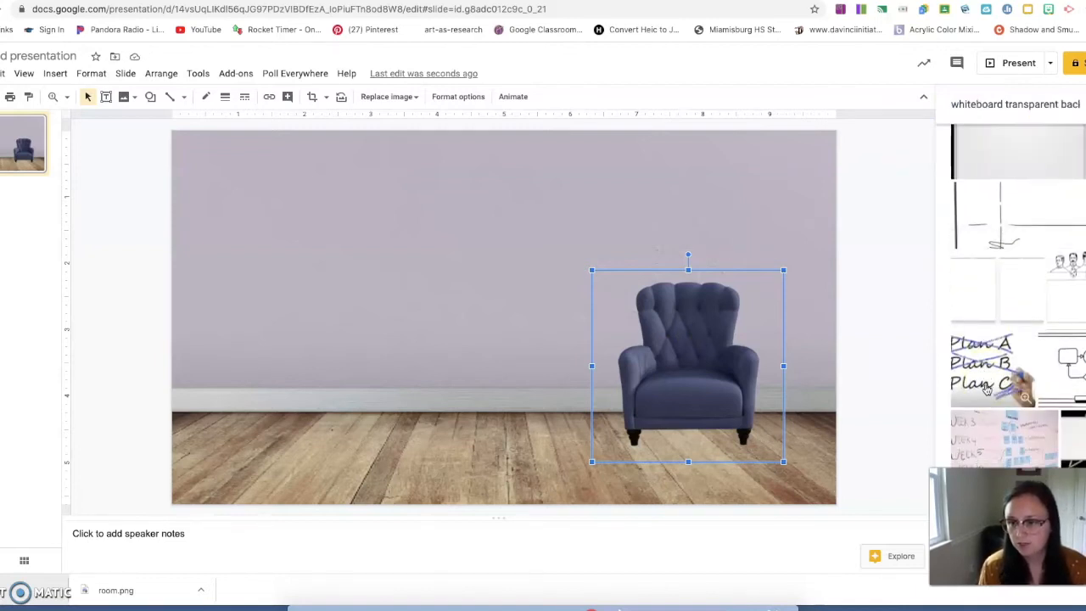
scroll("down", 3)
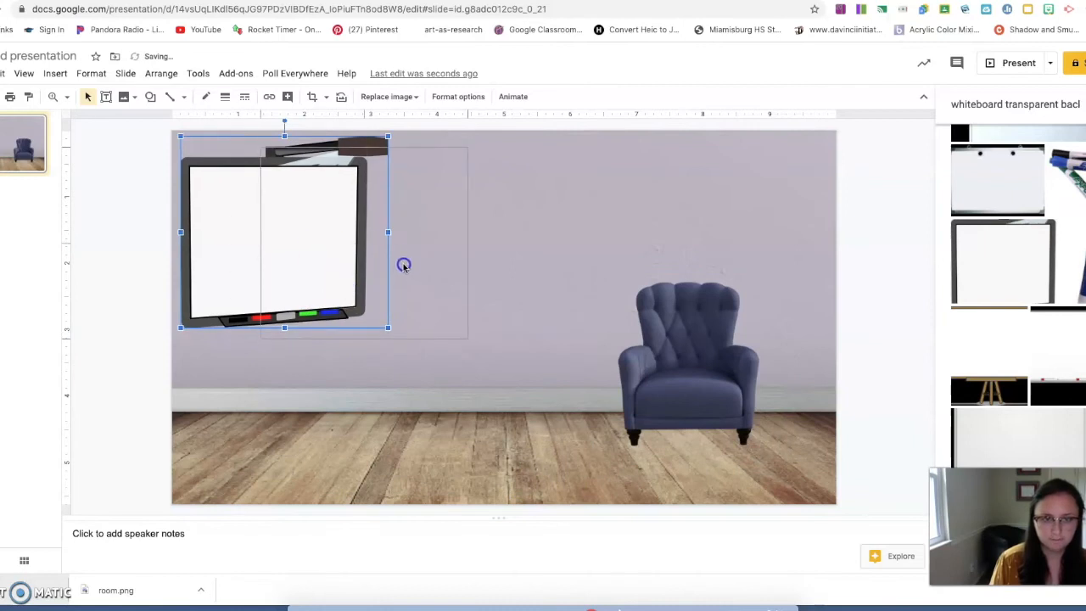
left_click_drag(403, 263, 325, 266)
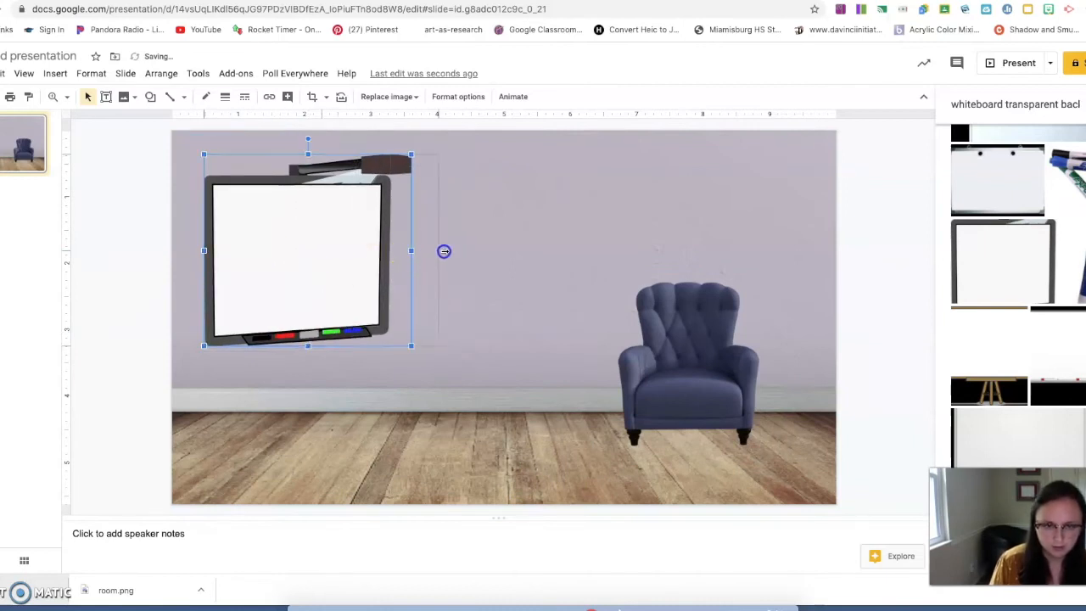
left_click_drag(411, 251, 519, 251)
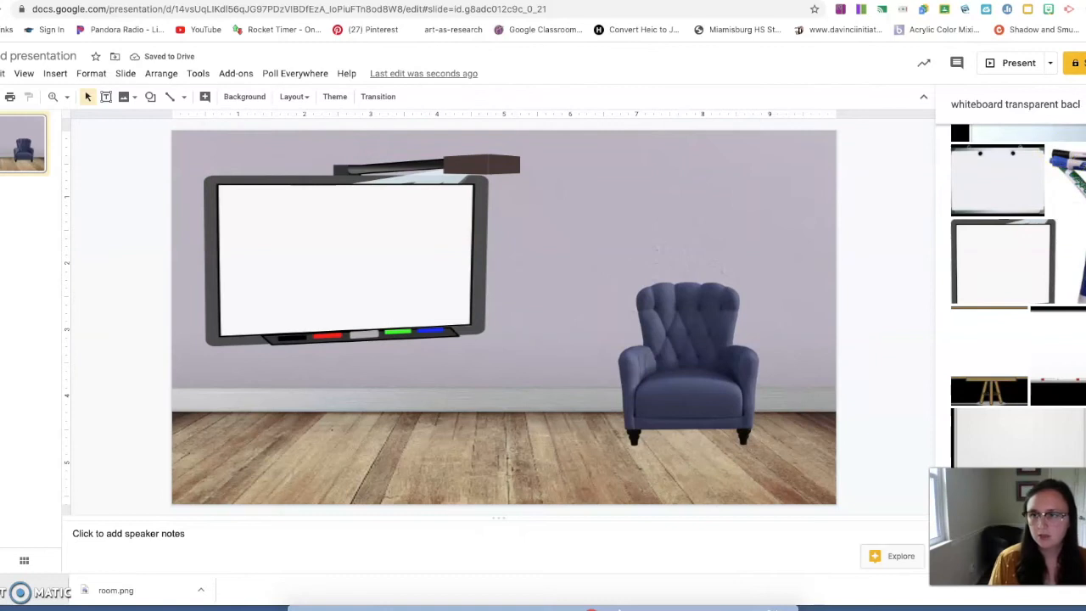
left_click(1014, 104)
type("space")
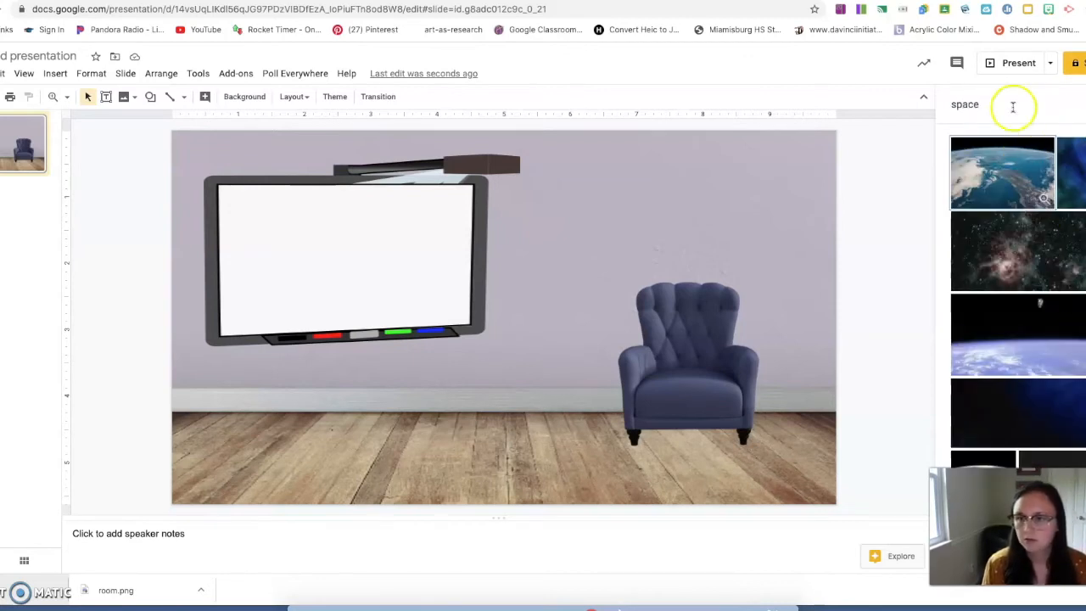
Add a 'planet' solar system image and move it beside the whiteboard
key("Backspace")
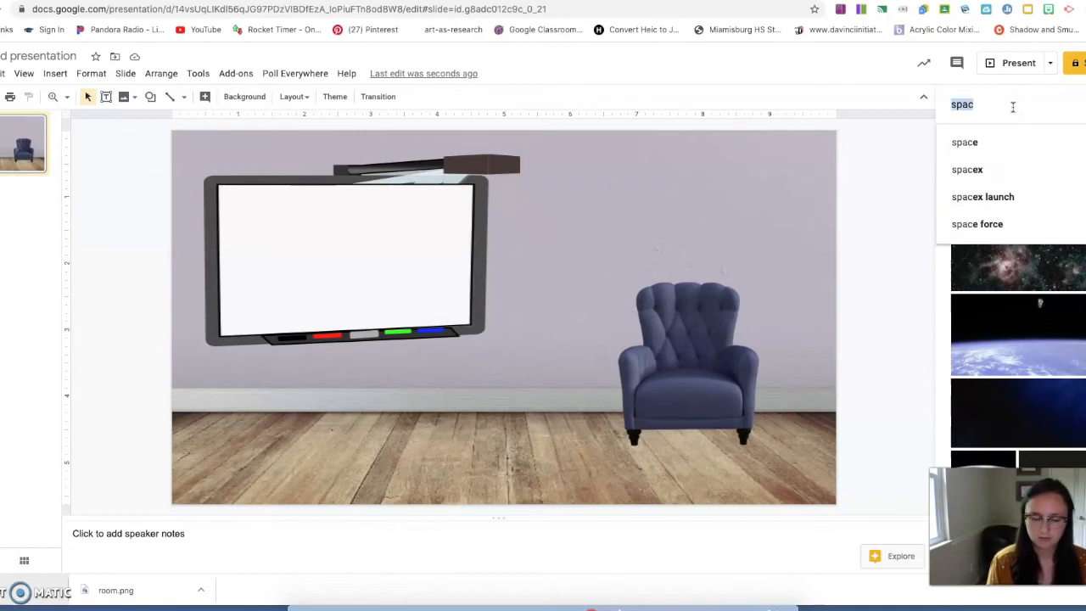
type("planet")
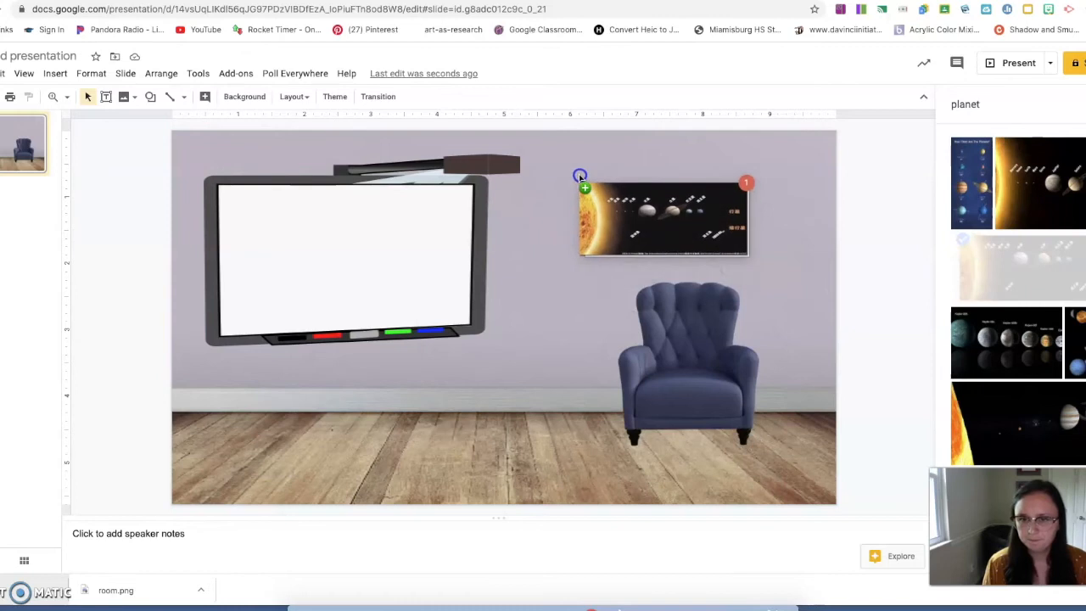
left_click_drag(663, 221, 303, 424)
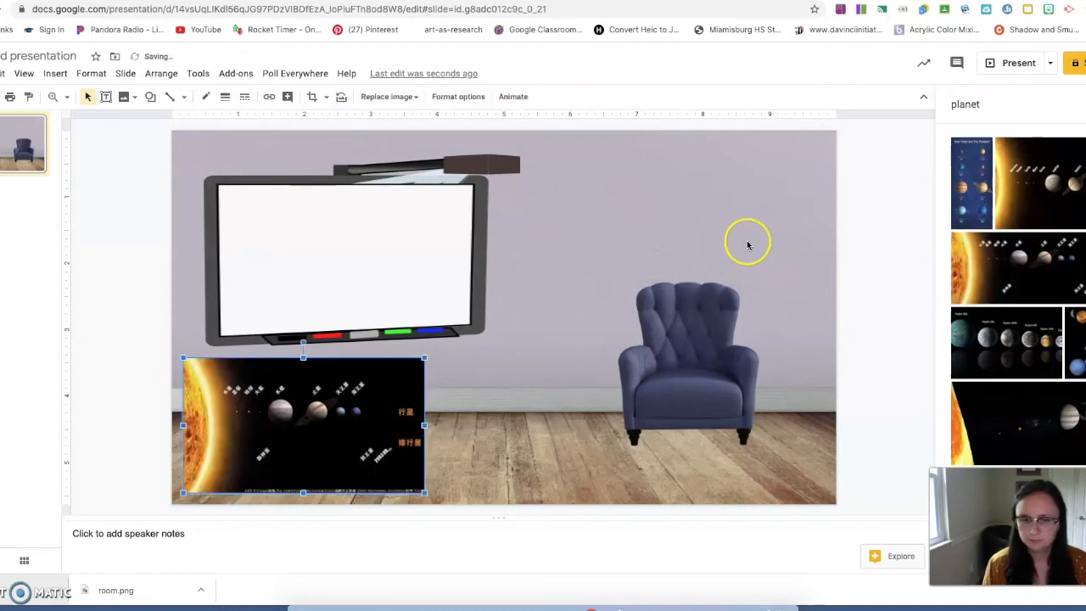
key("Delete")
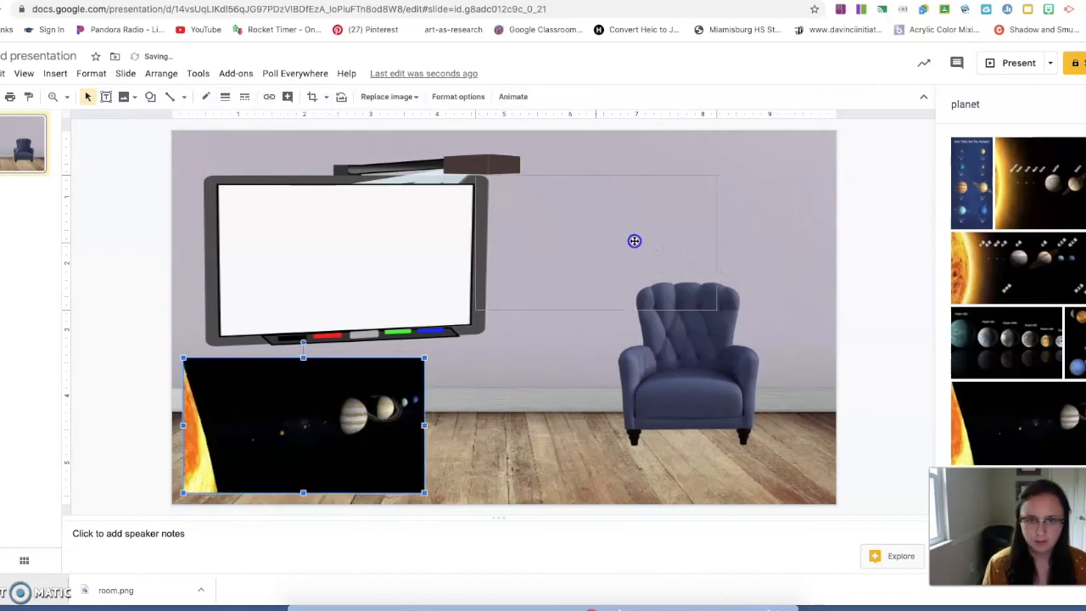
left_click_drag(303, 424, 632, 229)
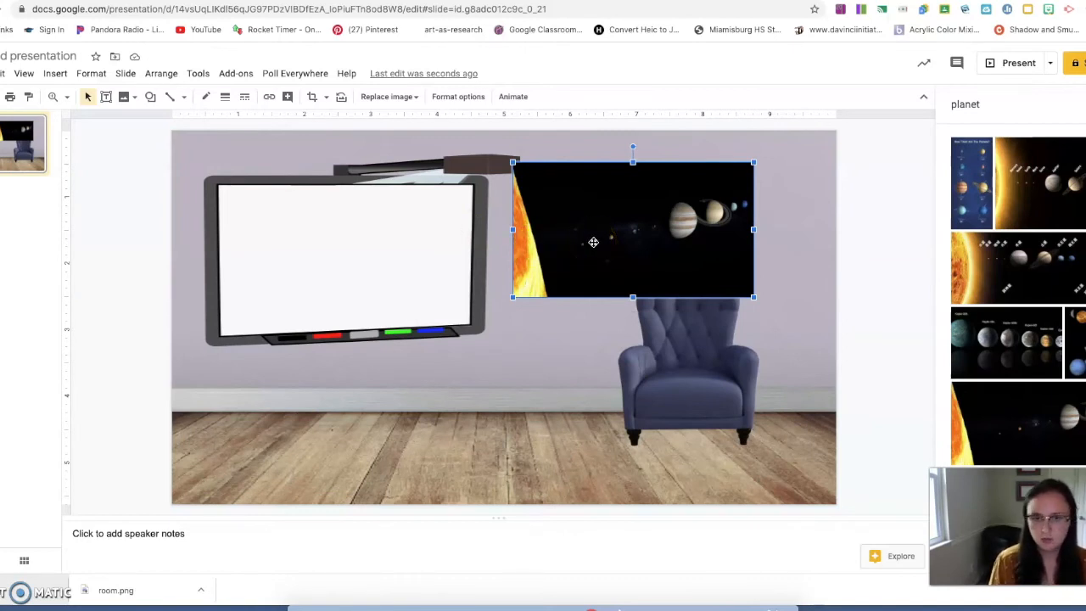
Send the space picture backward and nudge the armchair right
right_click(594, 242)
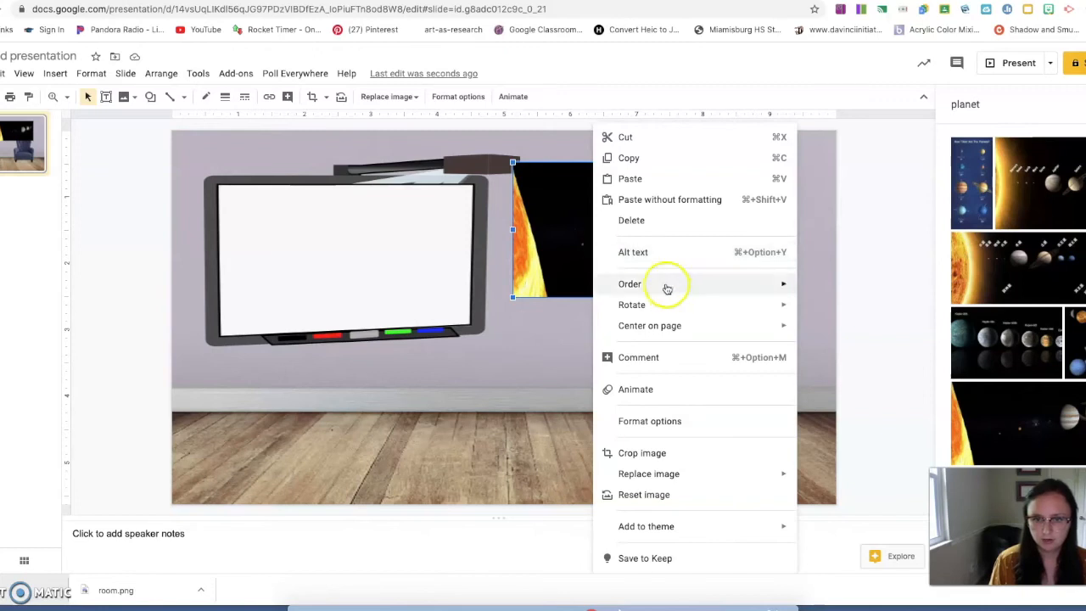
mouse_move(629, 283)
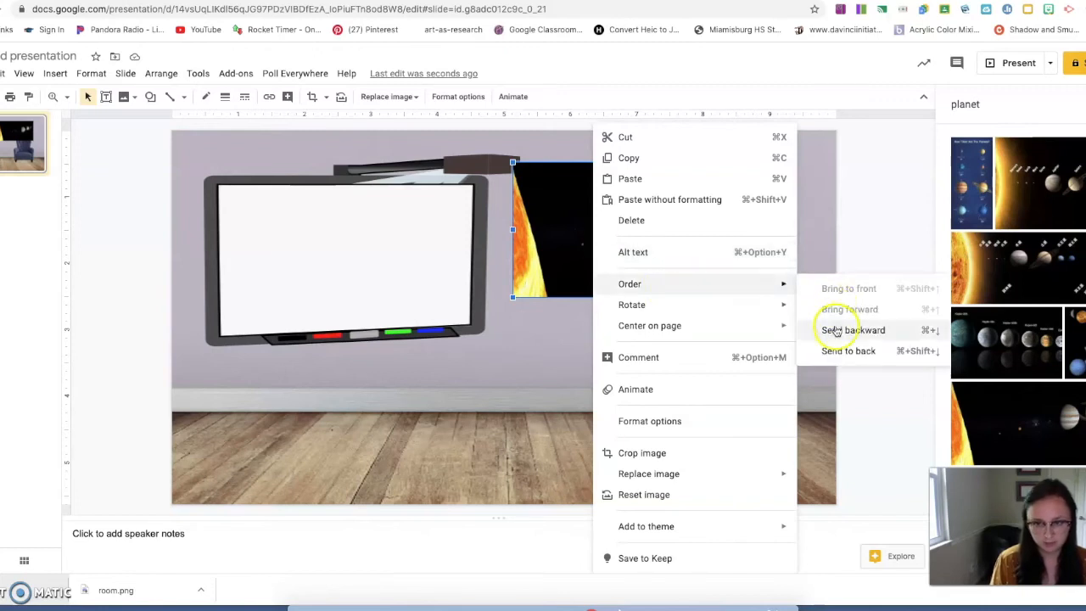
left_click(852, 330)
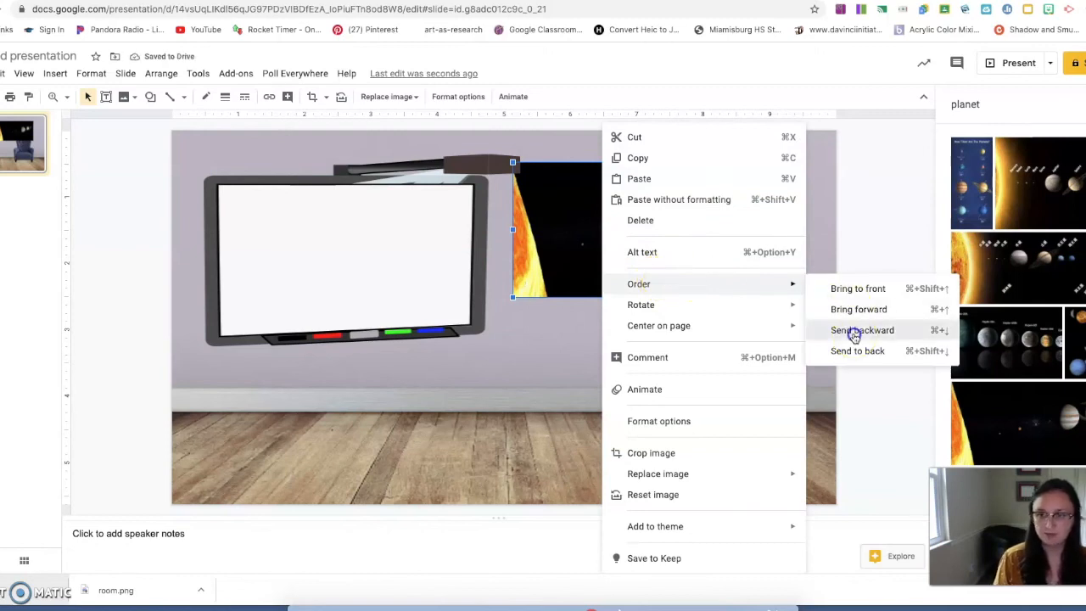
left_click(862, 330)
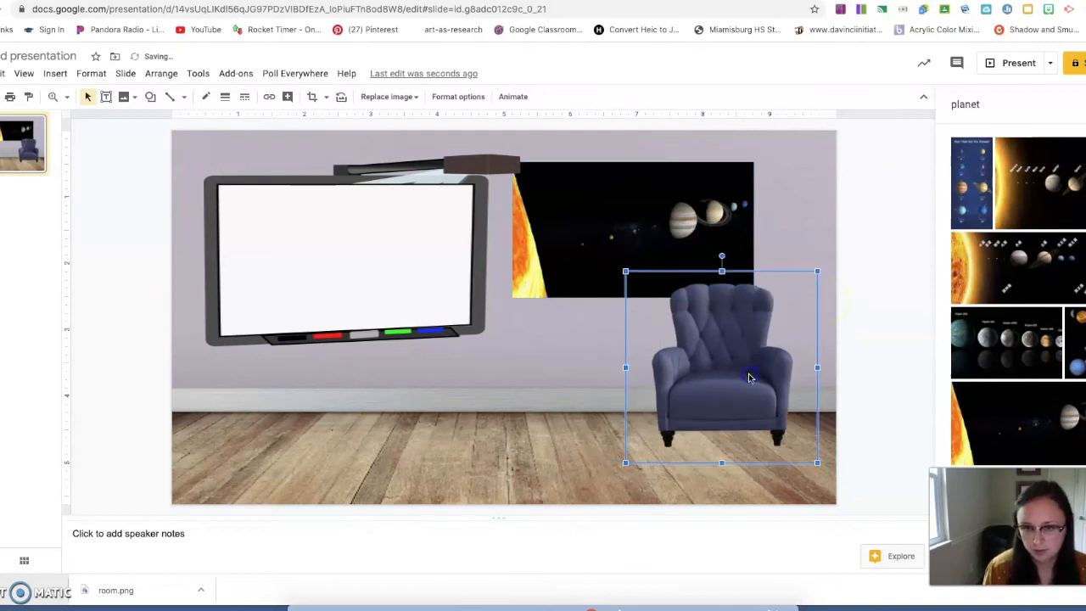
left_click_drag(746, 377, 746, 362)
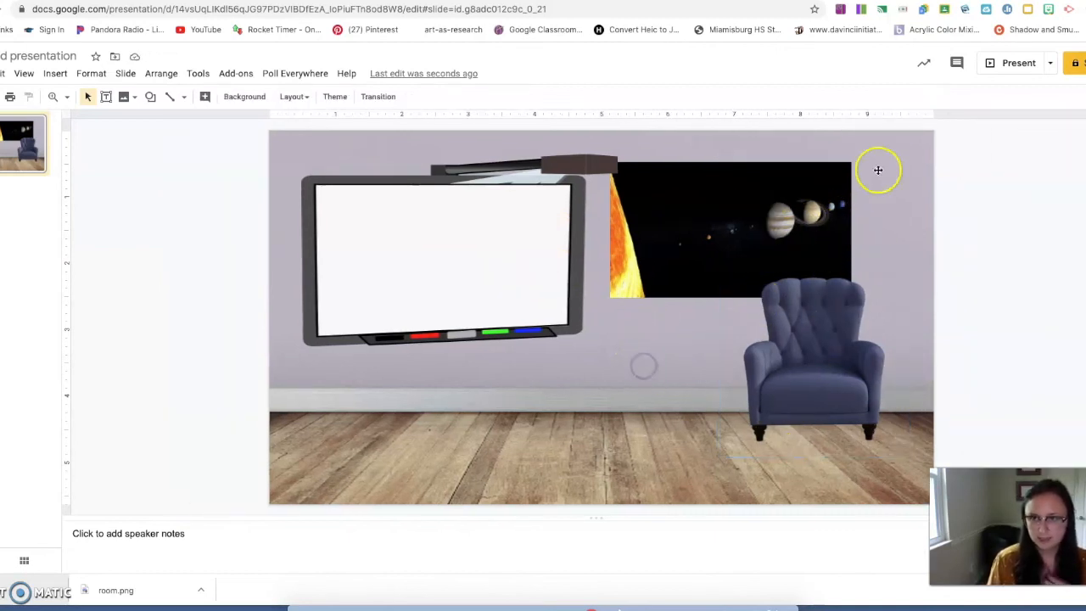
mouse_move(984, 89)
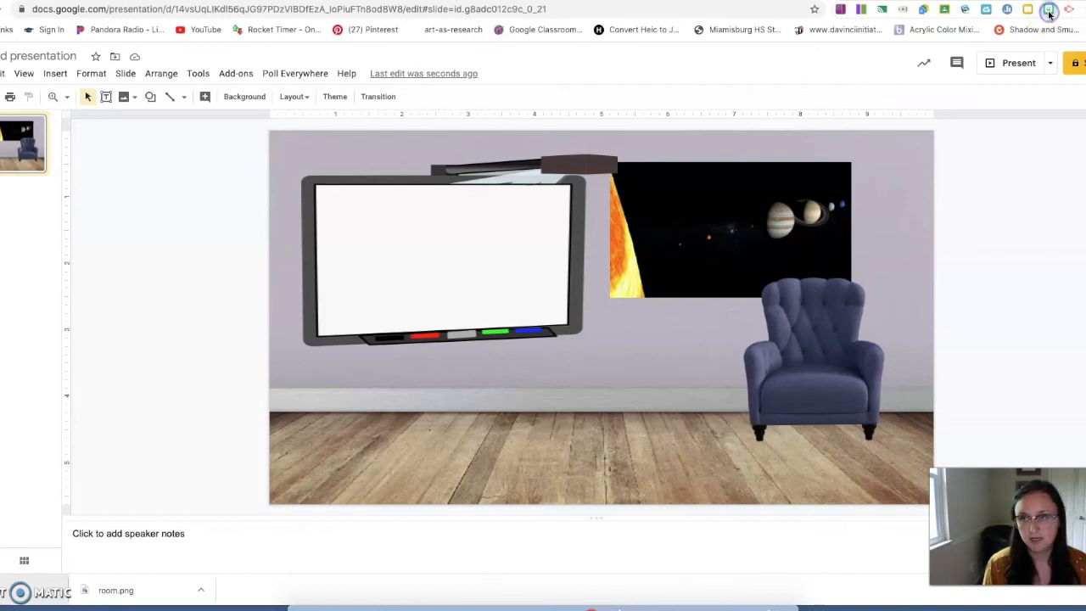
Search the Bitmoji extension for 'pose' and place the lounging Bitmoji on the armchair
left_click(1048, 9)
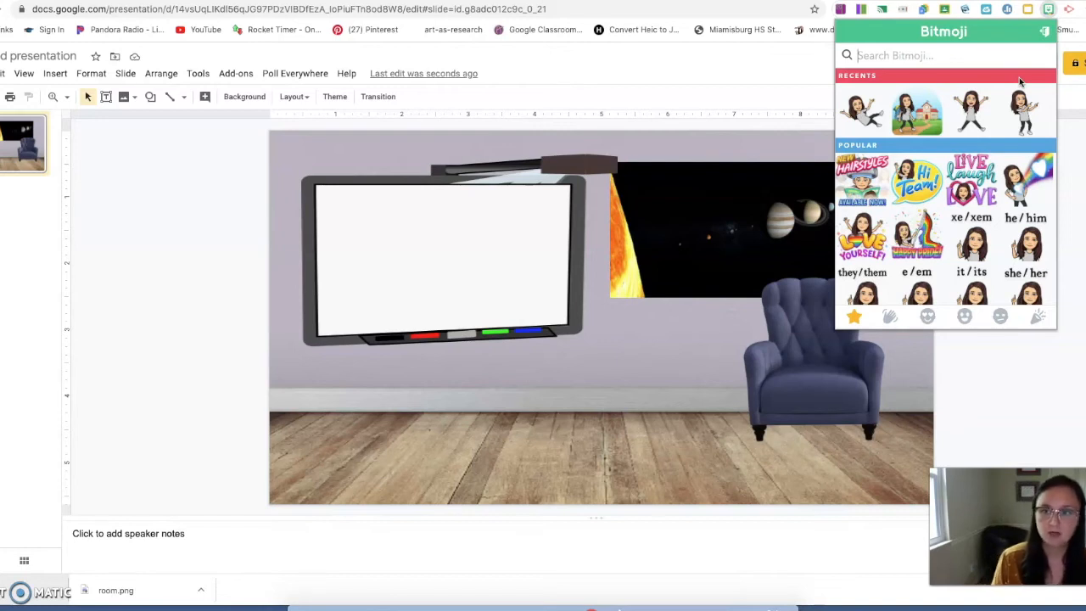
type("pose")
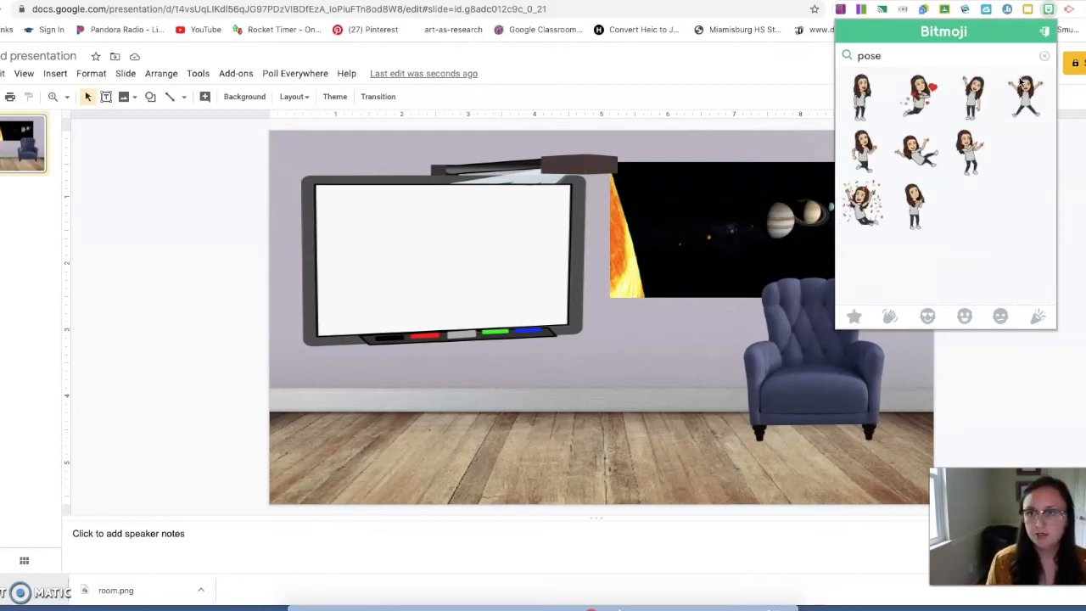
scroll("down", 3)
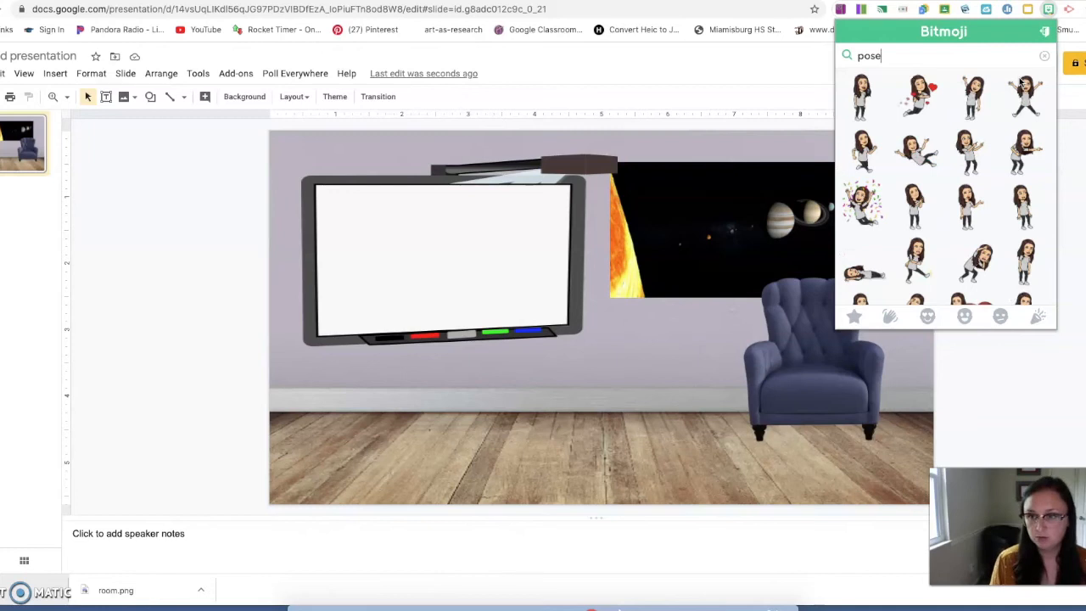
scroll("down", 3)
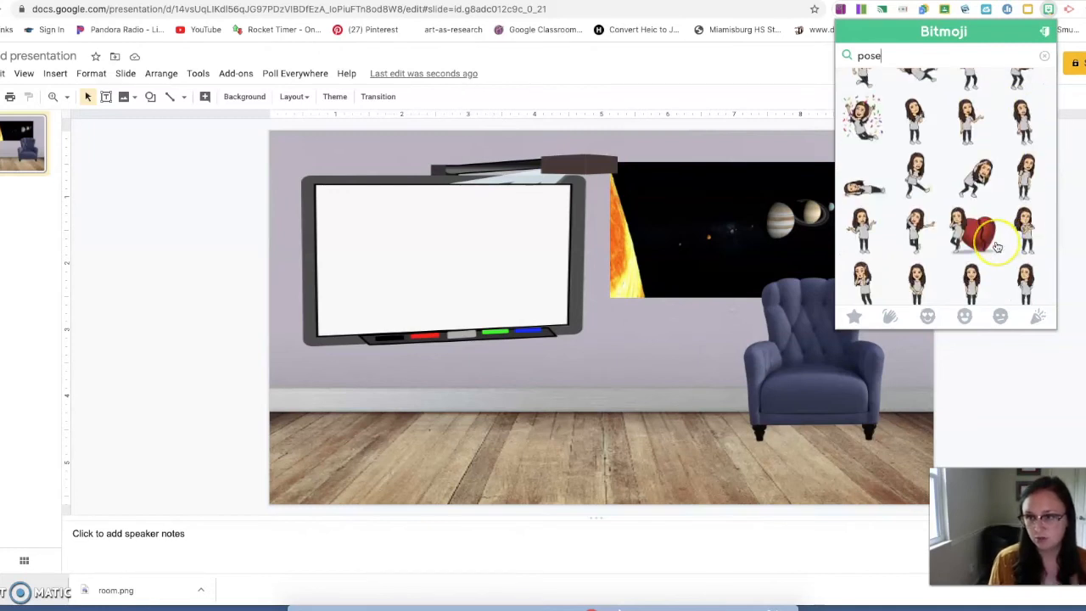
scroll("down", 3)
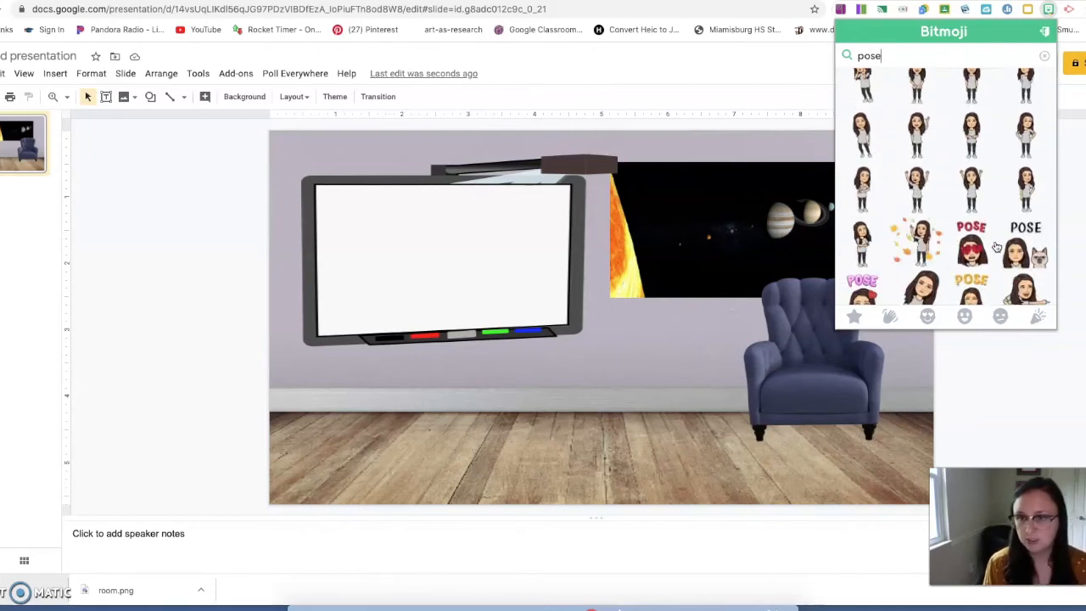
scroll("down", 3)
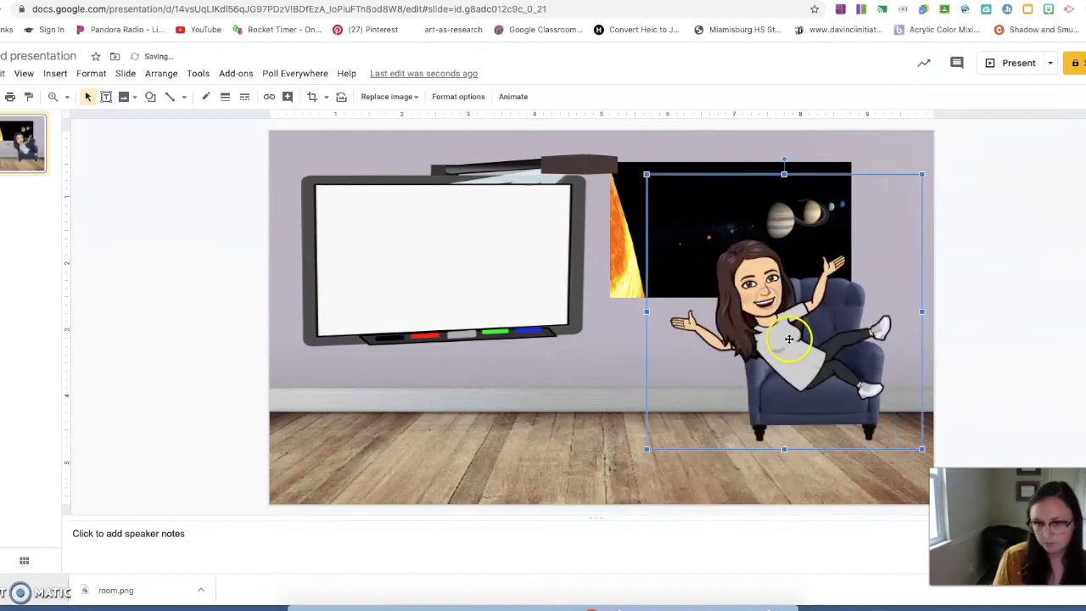
left_click_drag(788, 339, 782, 326)
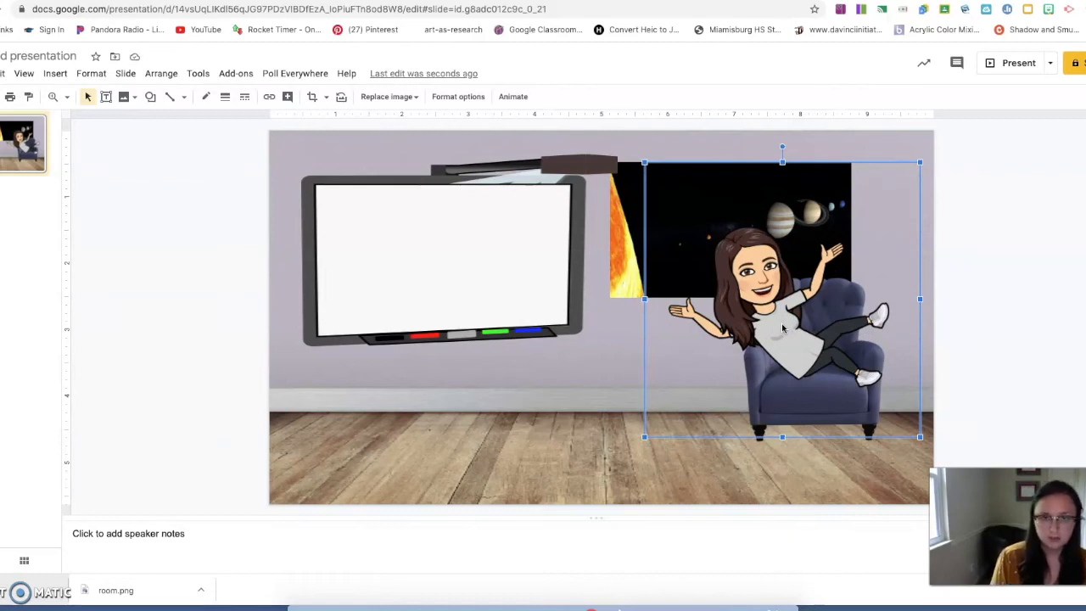
mouse_move(458, 96)
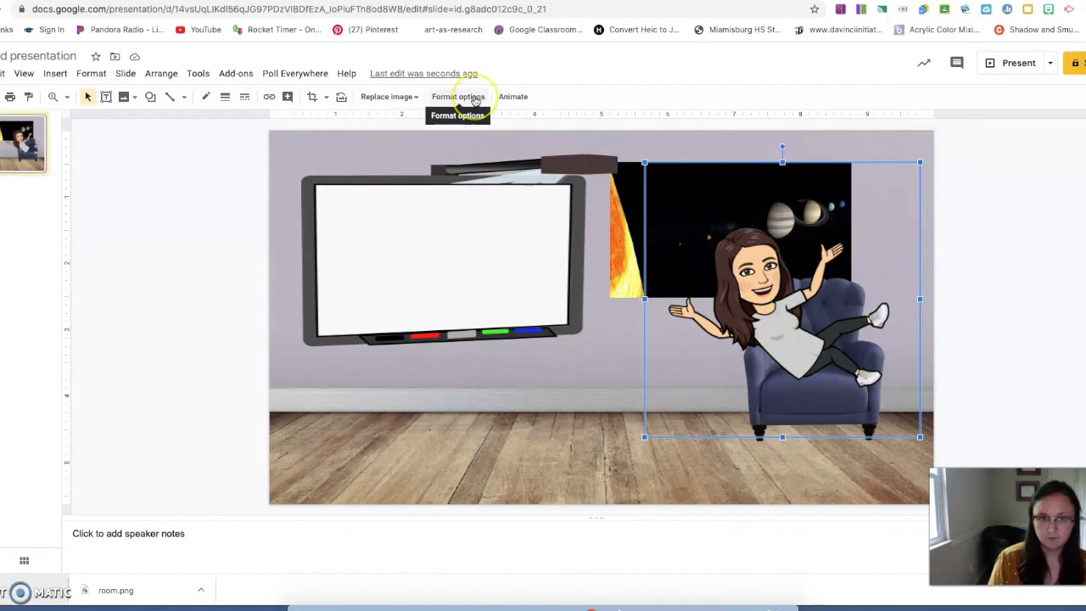
Flip the Bitmoji horizontally in Format options and tilt her to lean back on the armchair
left_click(458, 95)
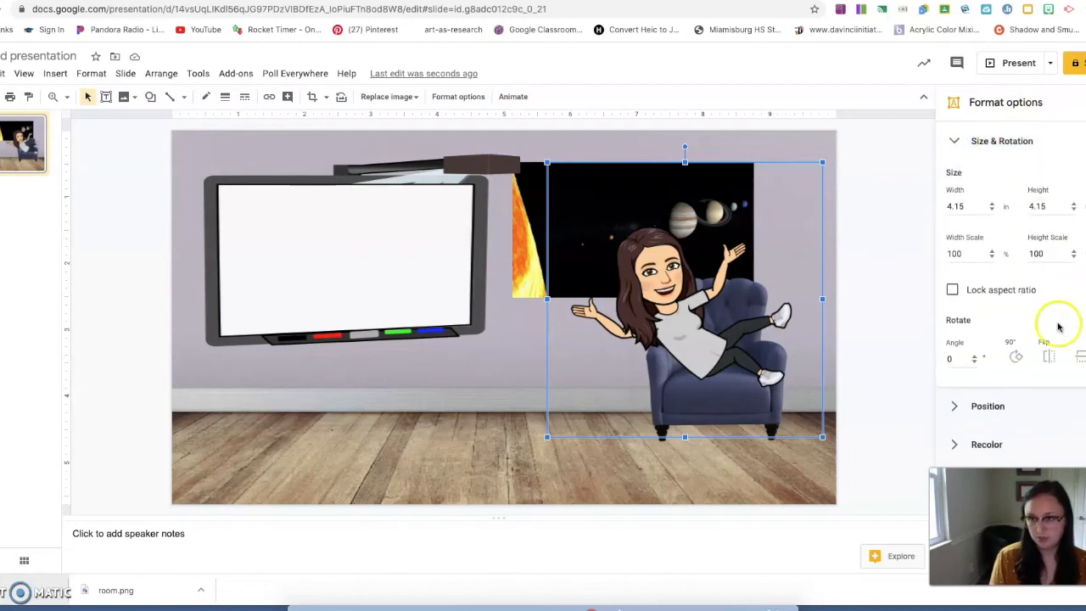
mouse_move(1049, 356)
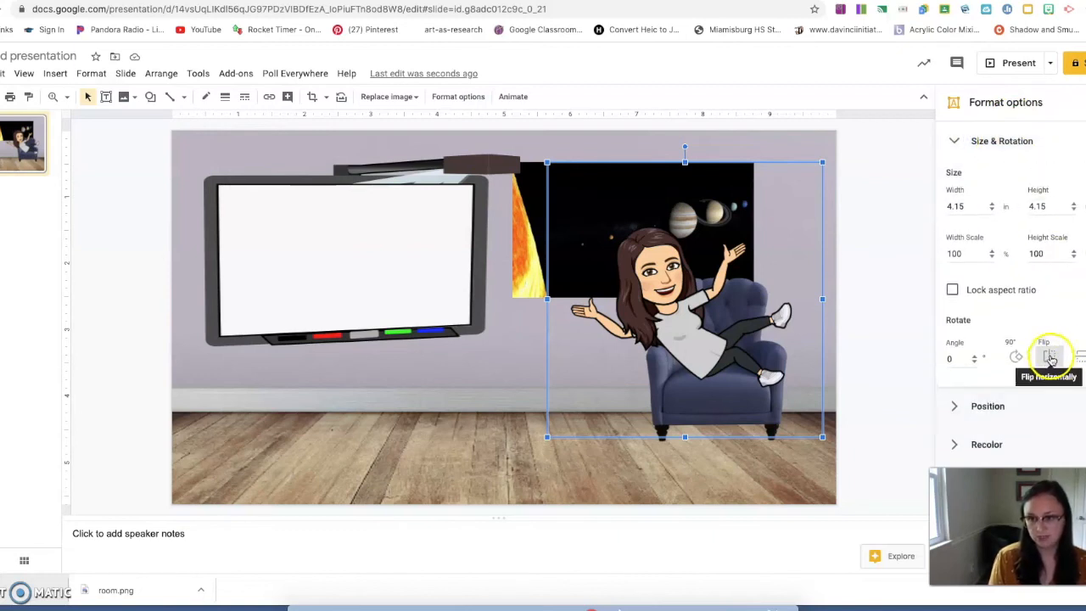
left_click(1049, 355)
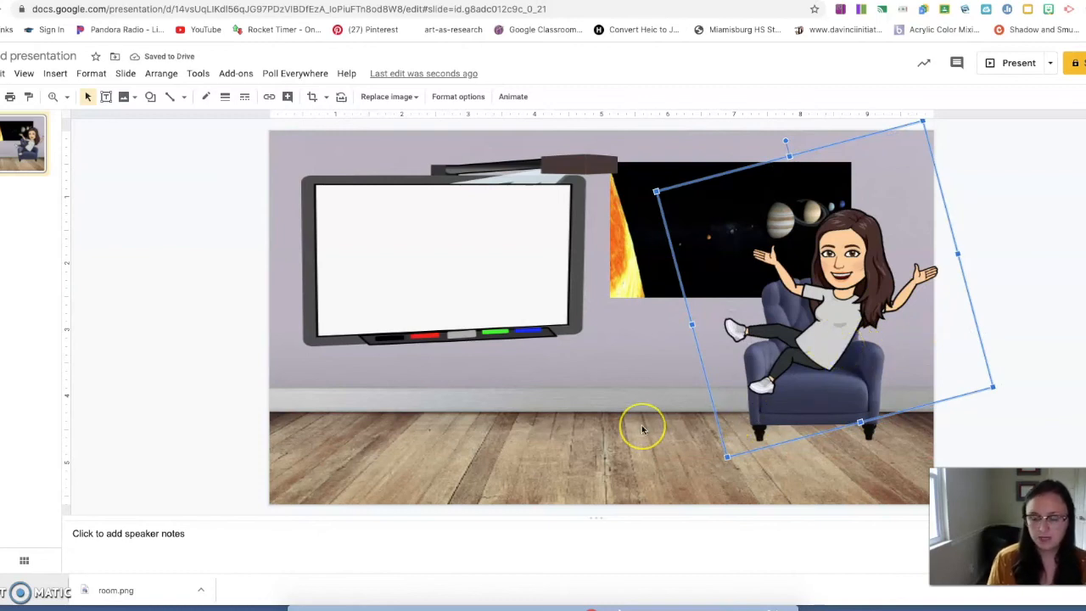
left_click(642, 426)
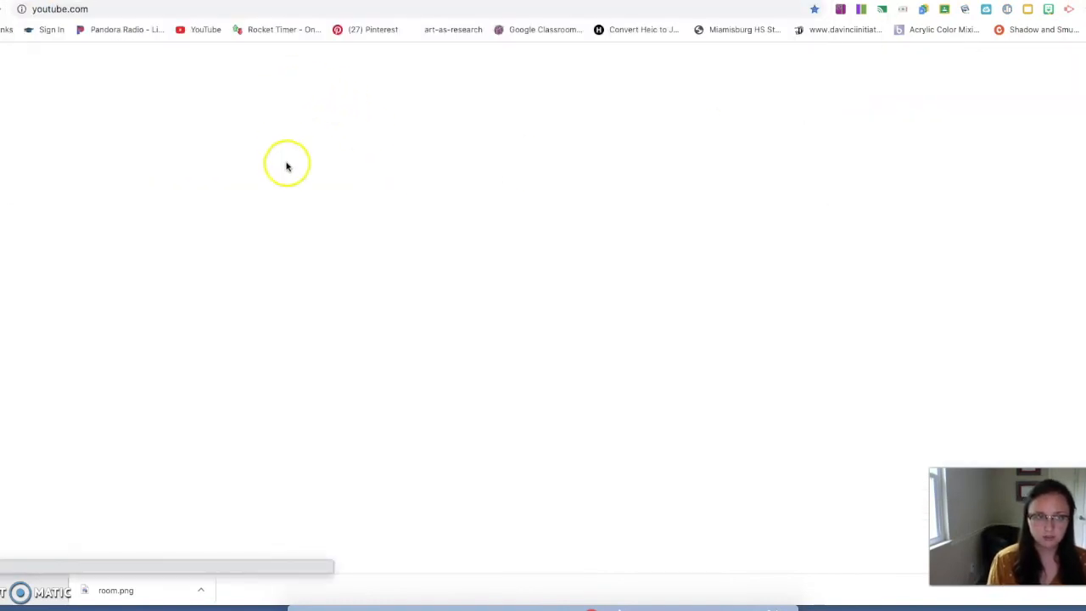
mouse_move(297, 166)
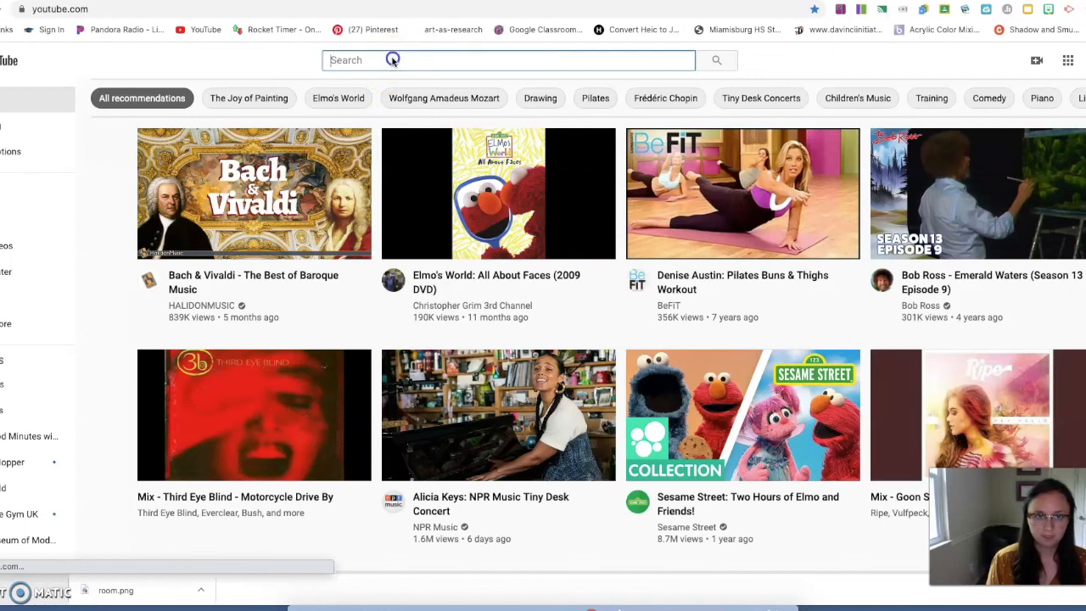
Search YouTube for 'educational video about space' and open Exploring Our Solar System
type("ed")
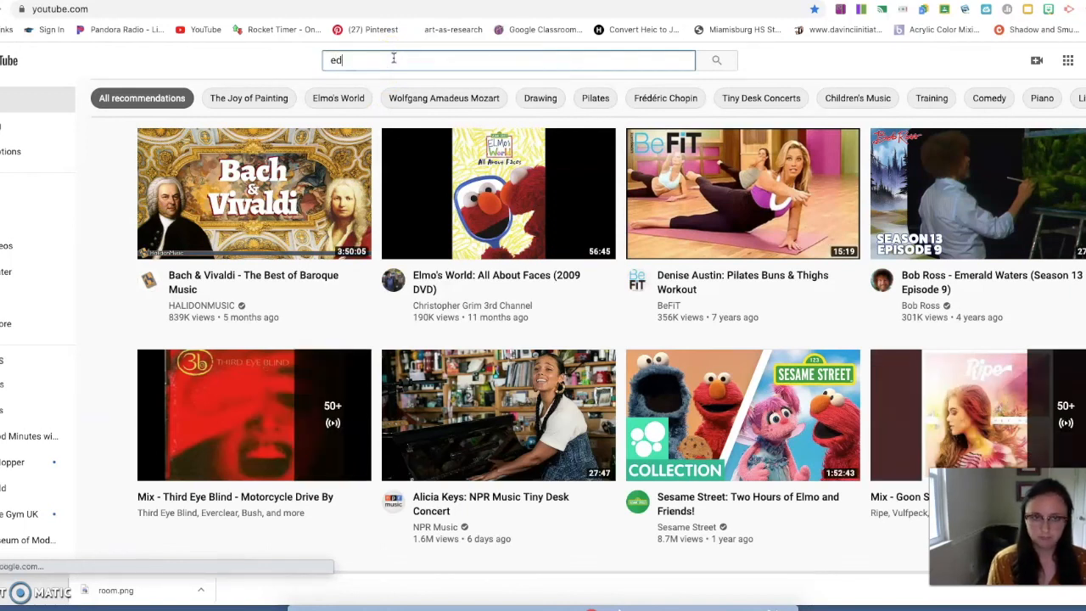
type("educational video about space")
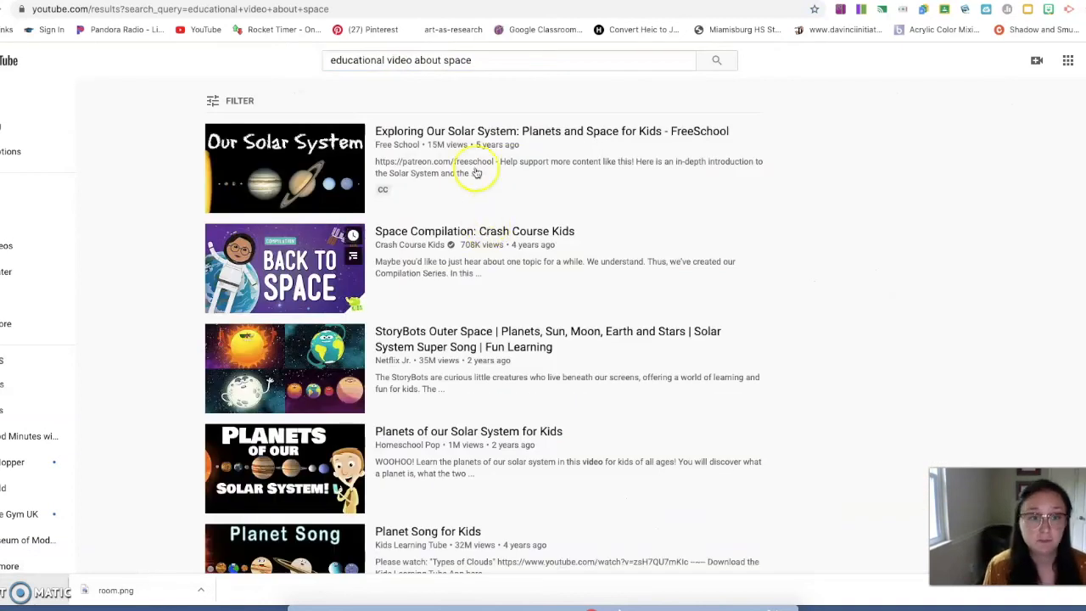
left_click(551, 131)
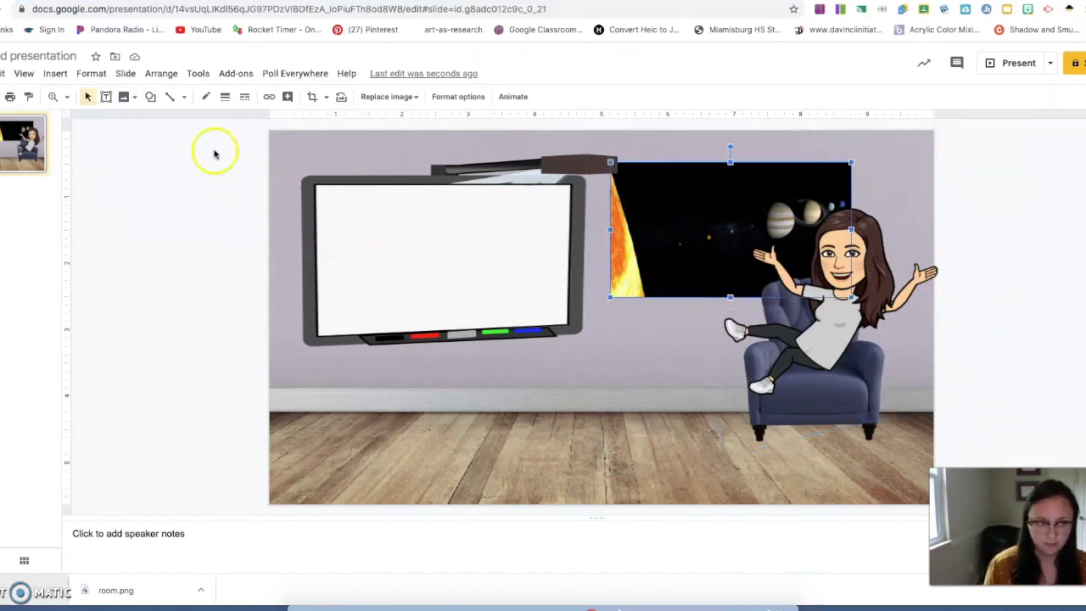
Link the space poster to the YouTube solar-system video URL
left_click(55, 73)
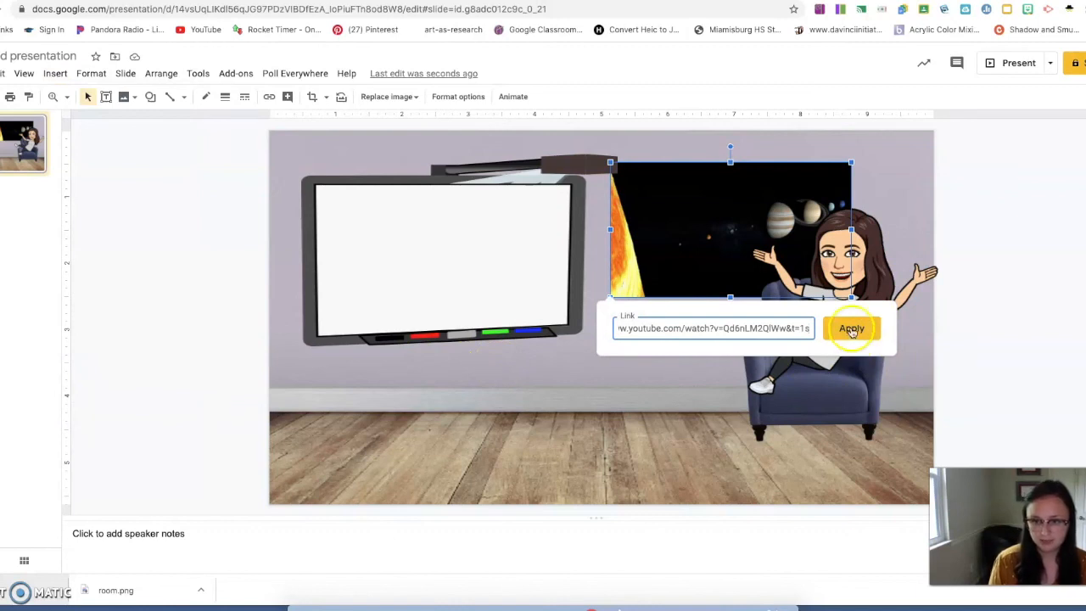
left_click(850, 328)
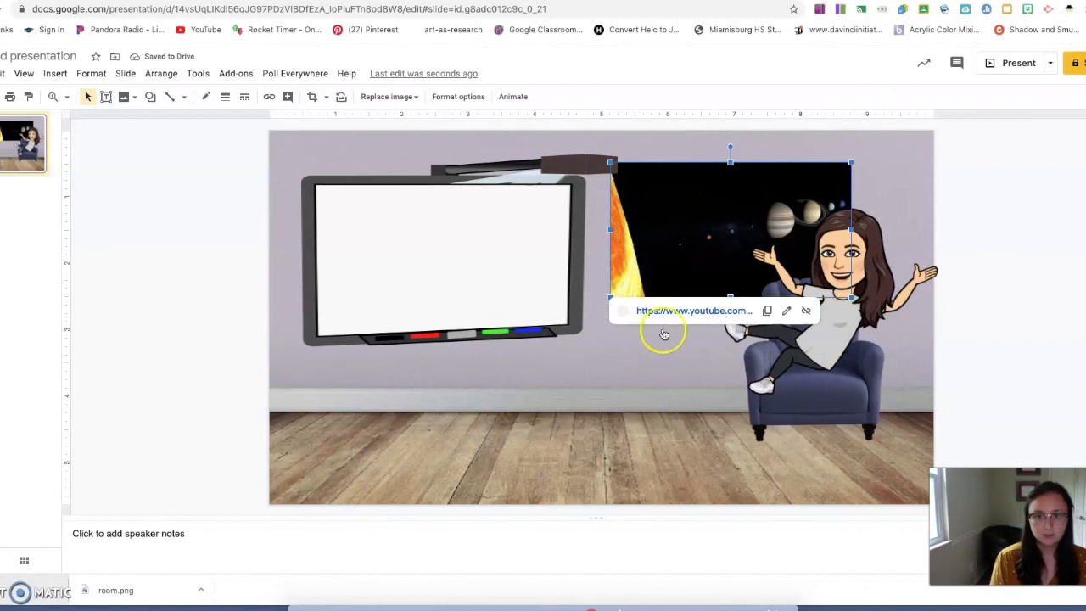
mouse_move(354, 474)
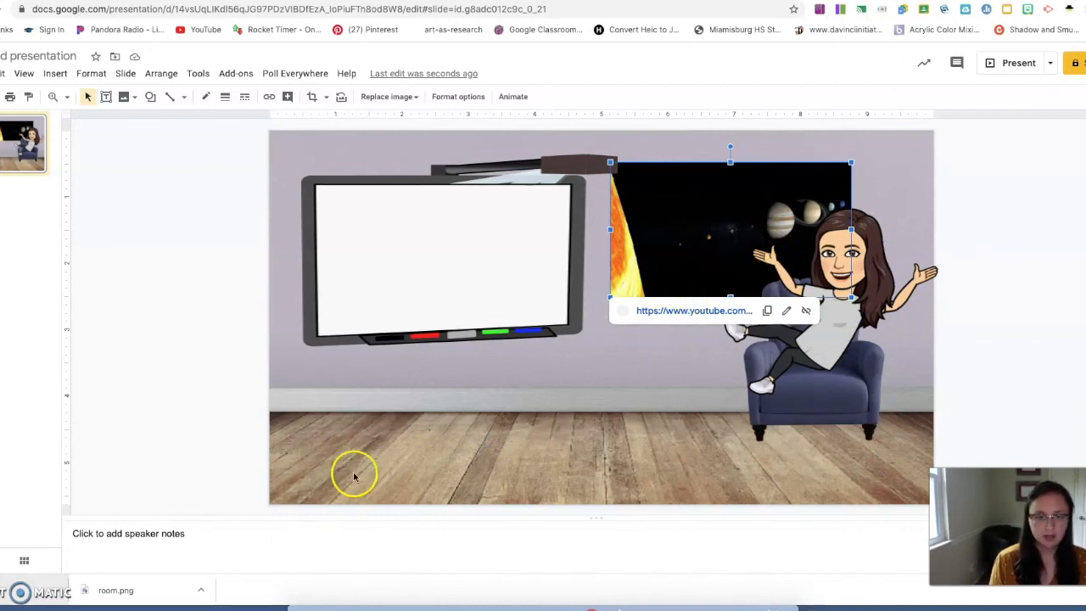
left_click(355, 475)
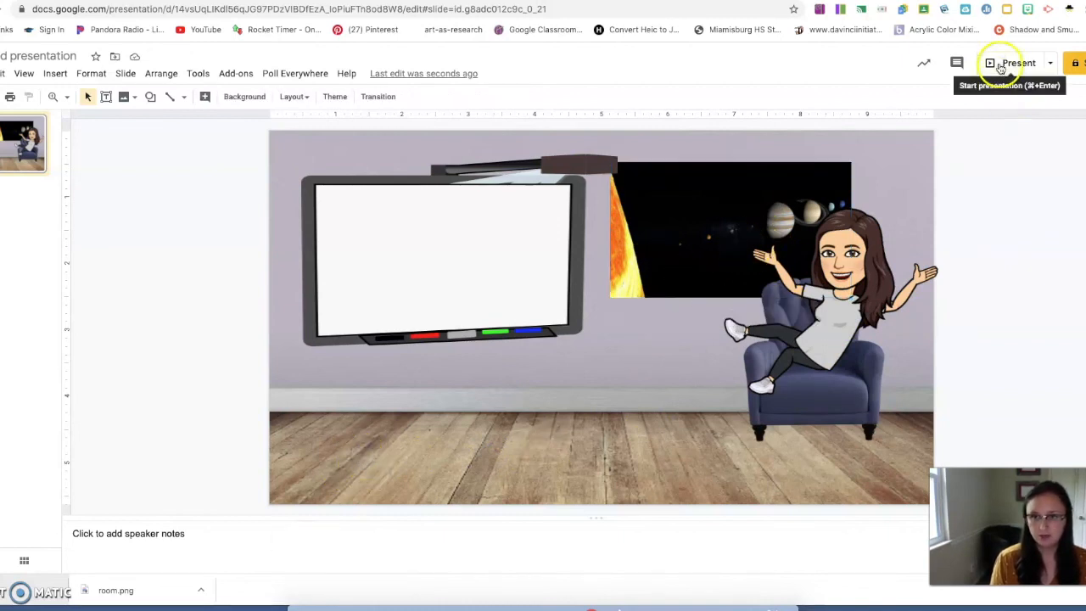
left_click(1015, 63)
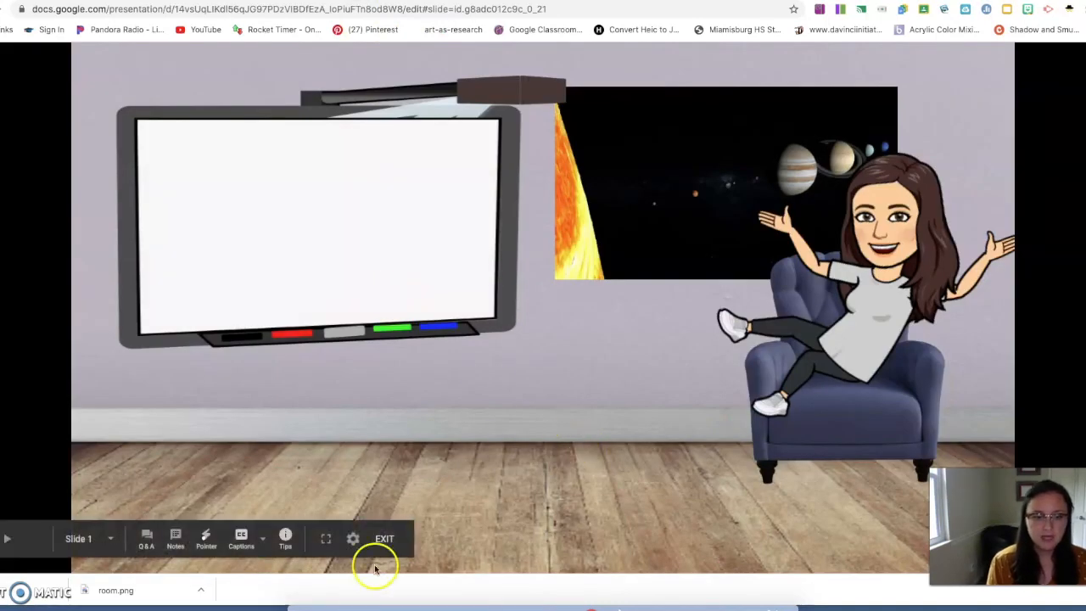
left_click(384, 539)
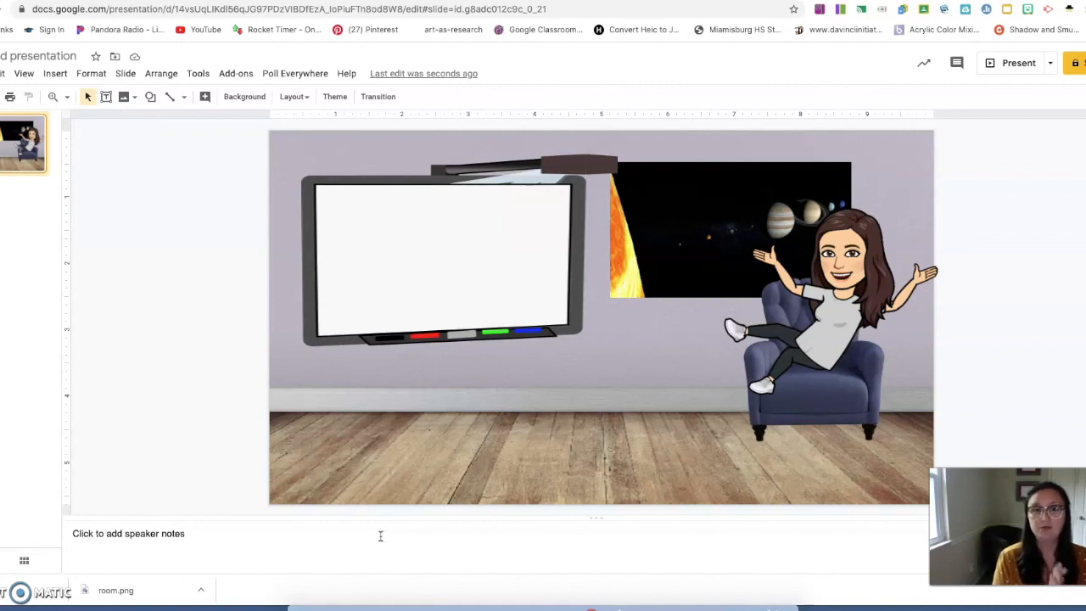
mouse_move(301, 513)
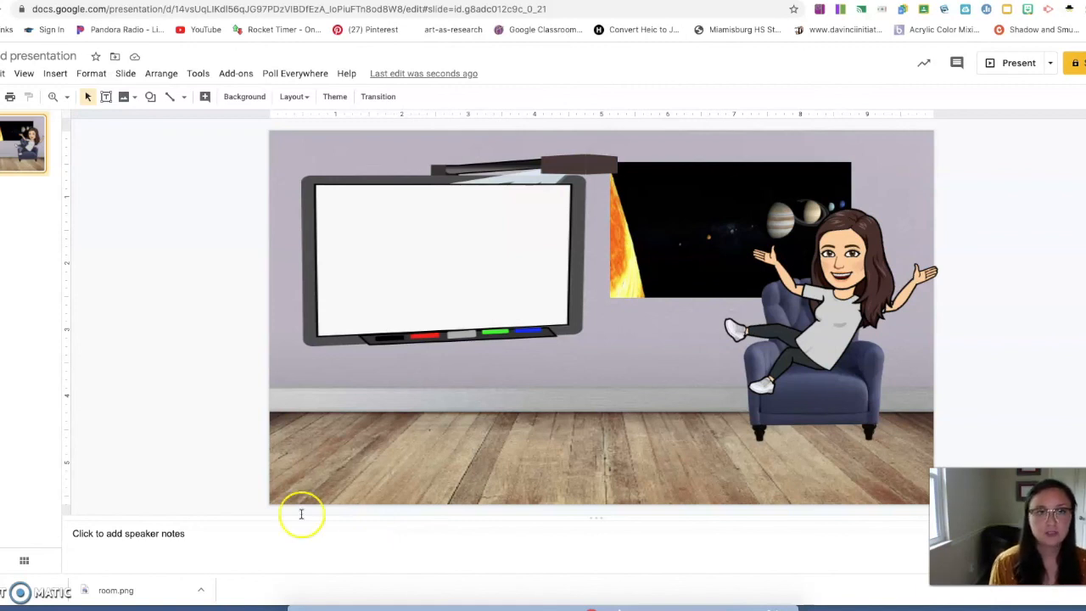